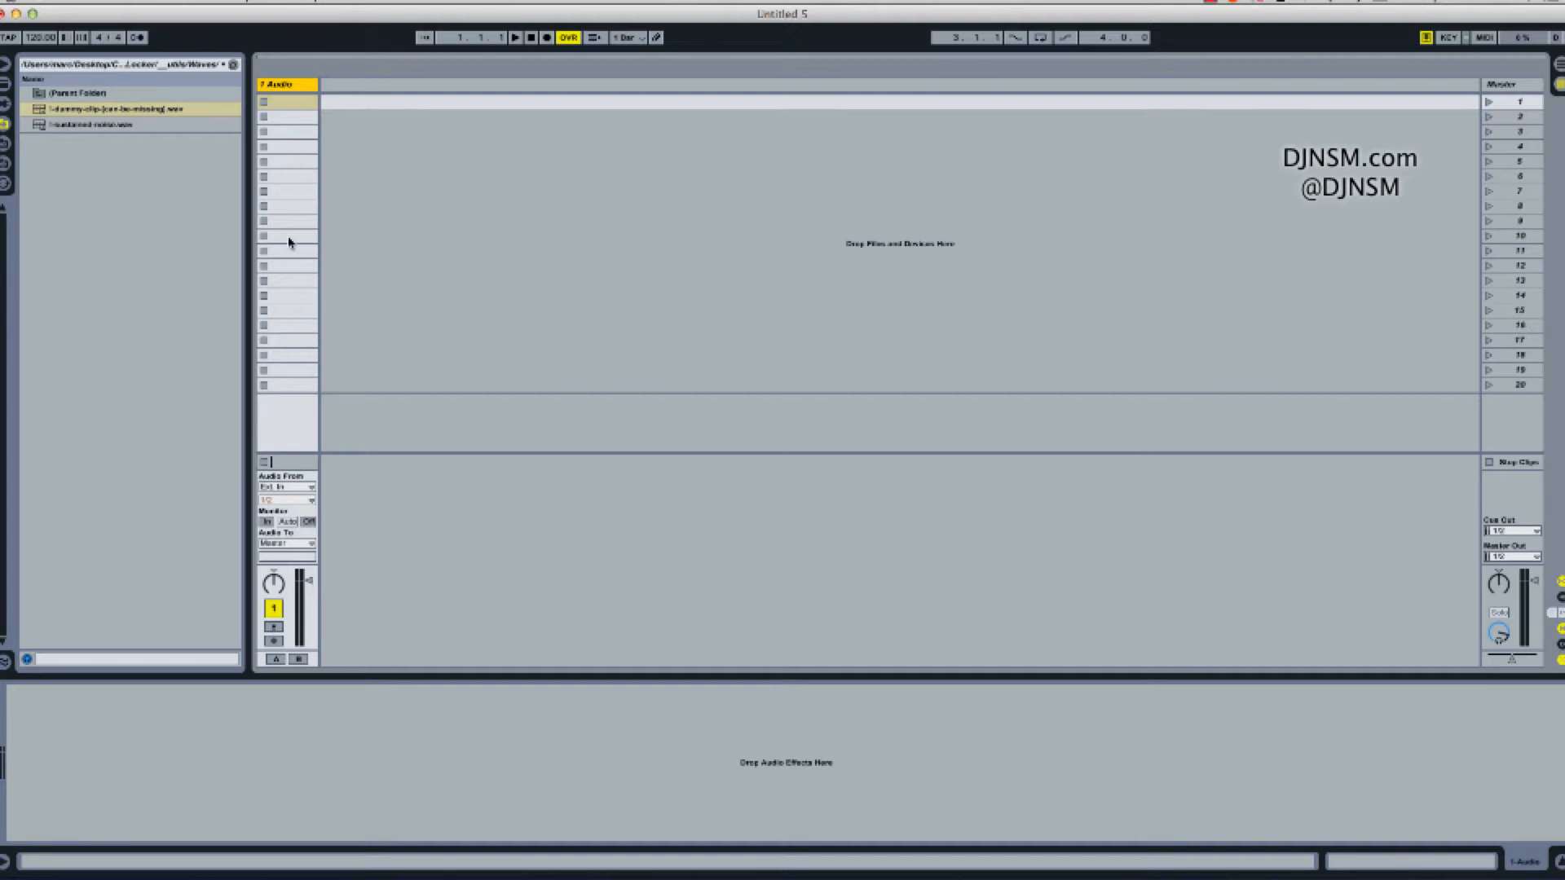
{"action": "mouse_move", "coordinate": [332, 199]}
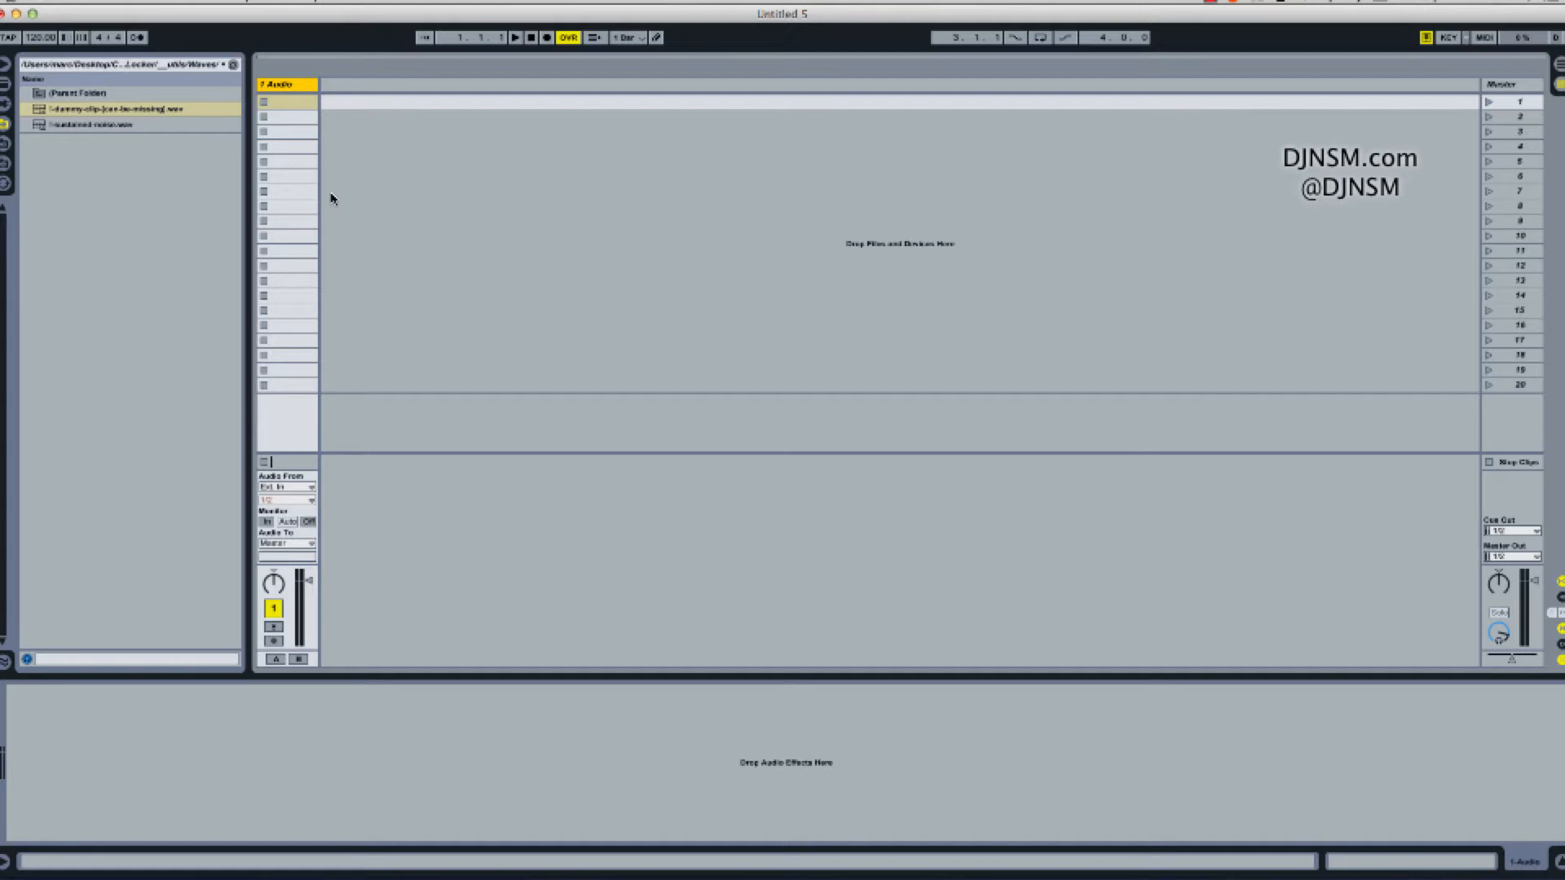
{"action": "mouse_move", "coordinate": [406, 258]}
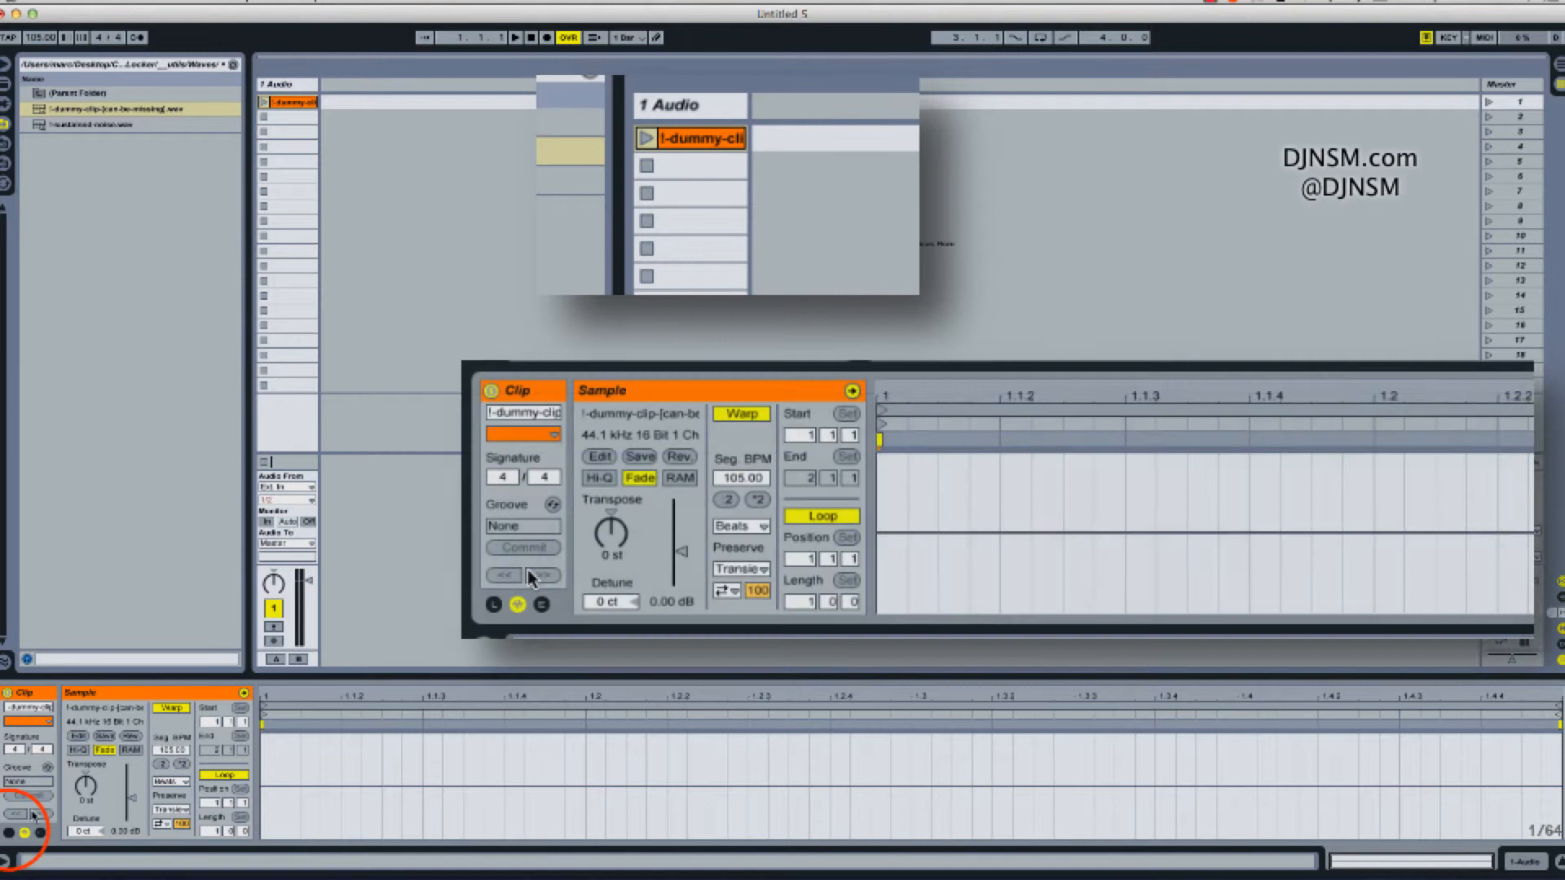
Show the clip's Launch and Envelope panels; set Launch Mode to Repeat, quantization 1/32.
{"action": "left_click", "coordinate": [494, 605]}
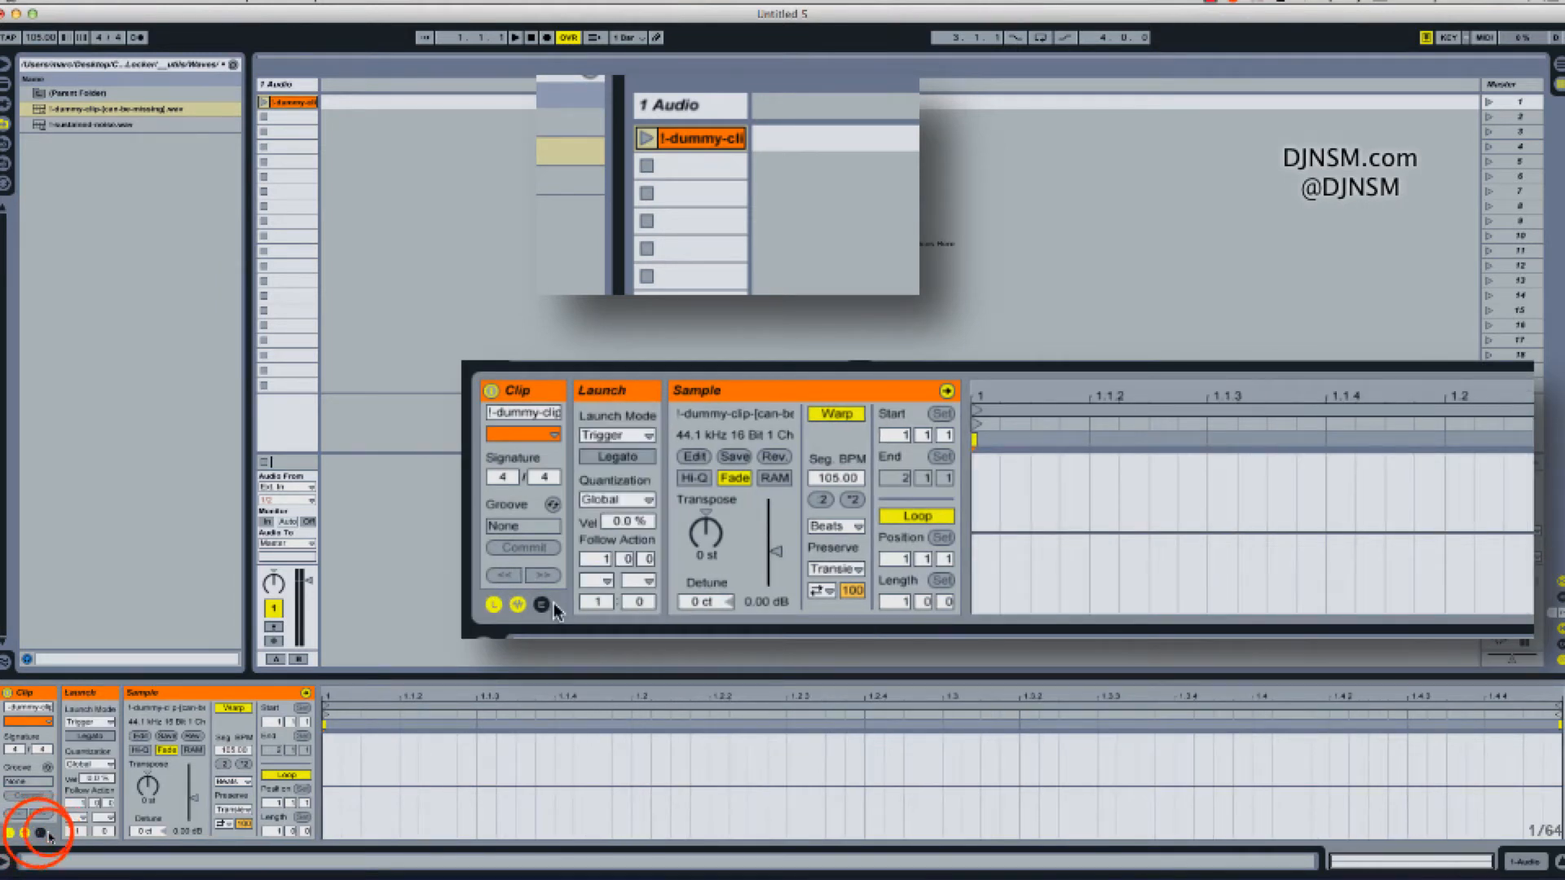
{"action": "left_click", "coordinate": [542, 604]}
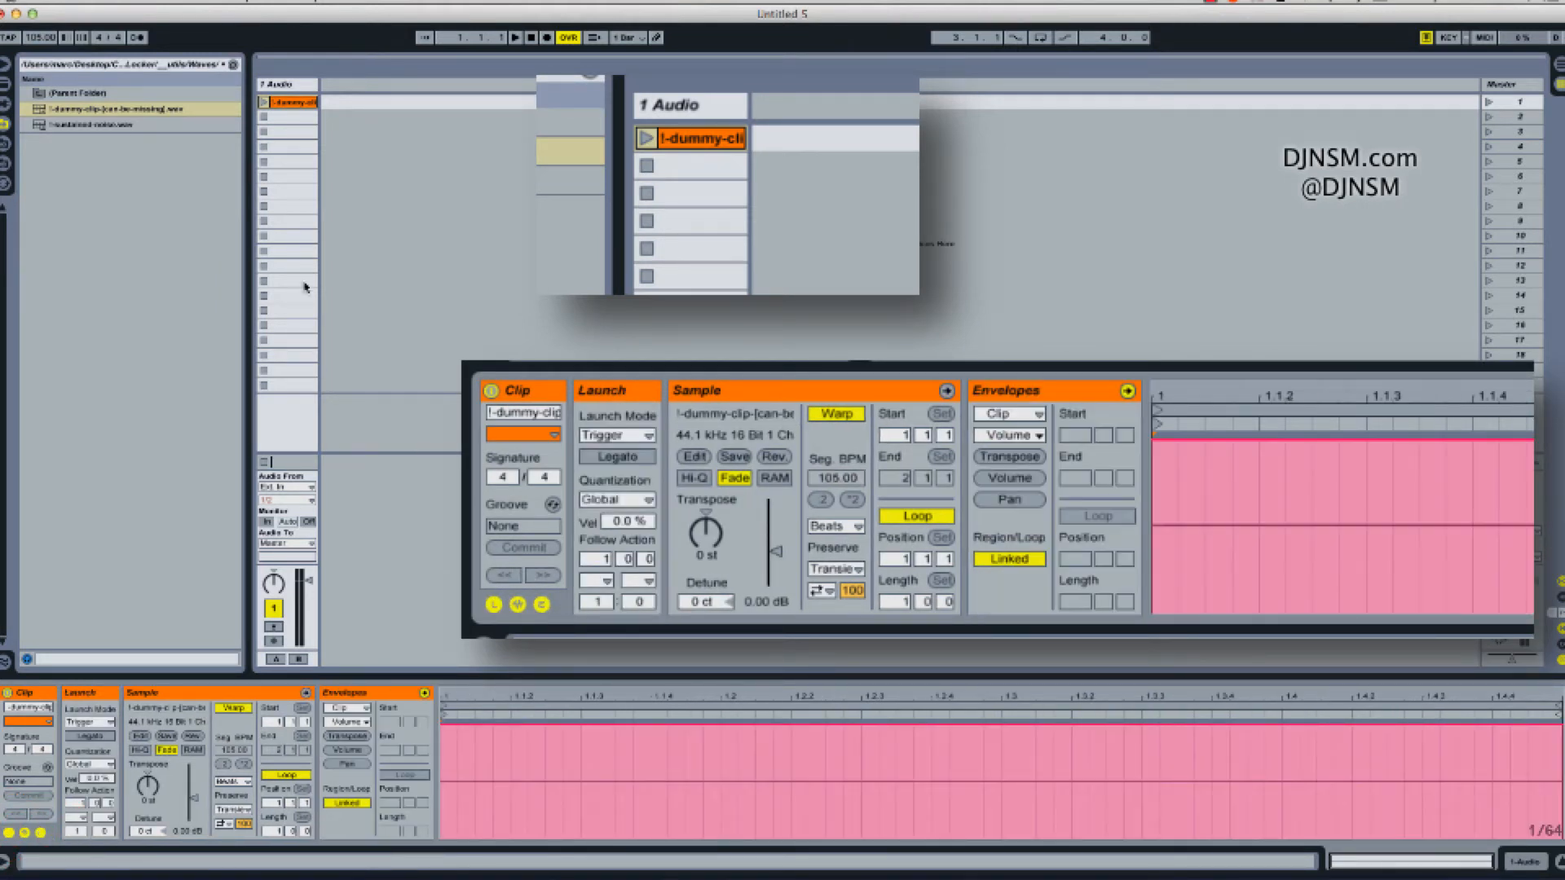
{"action": "left_click", "coordinate": [644, 436]}
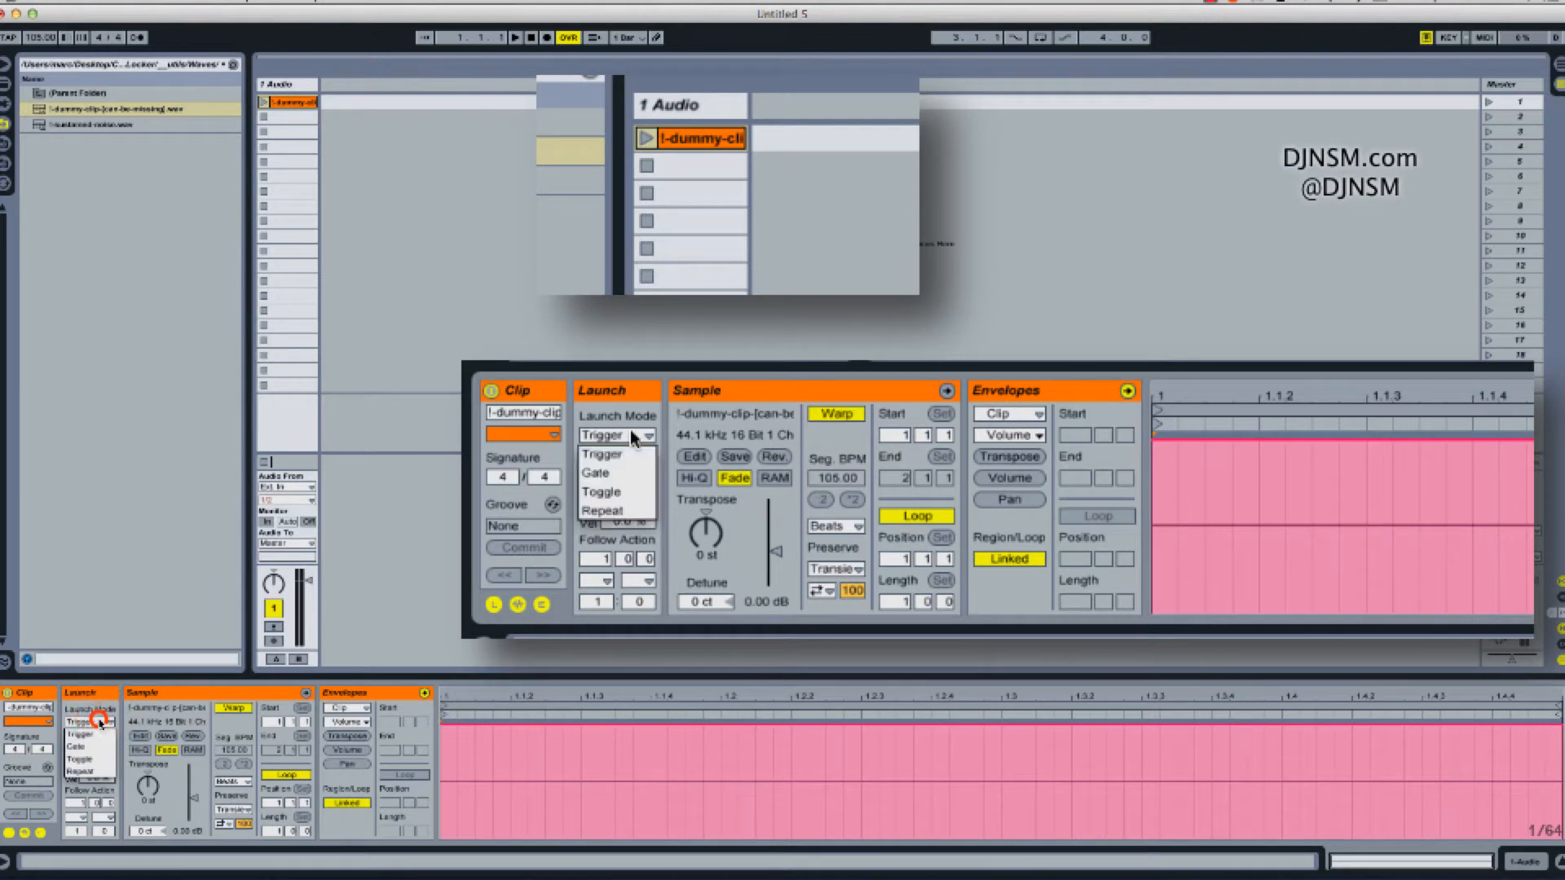
{"action": "mouse_move", "coordinate": [616, 511]}
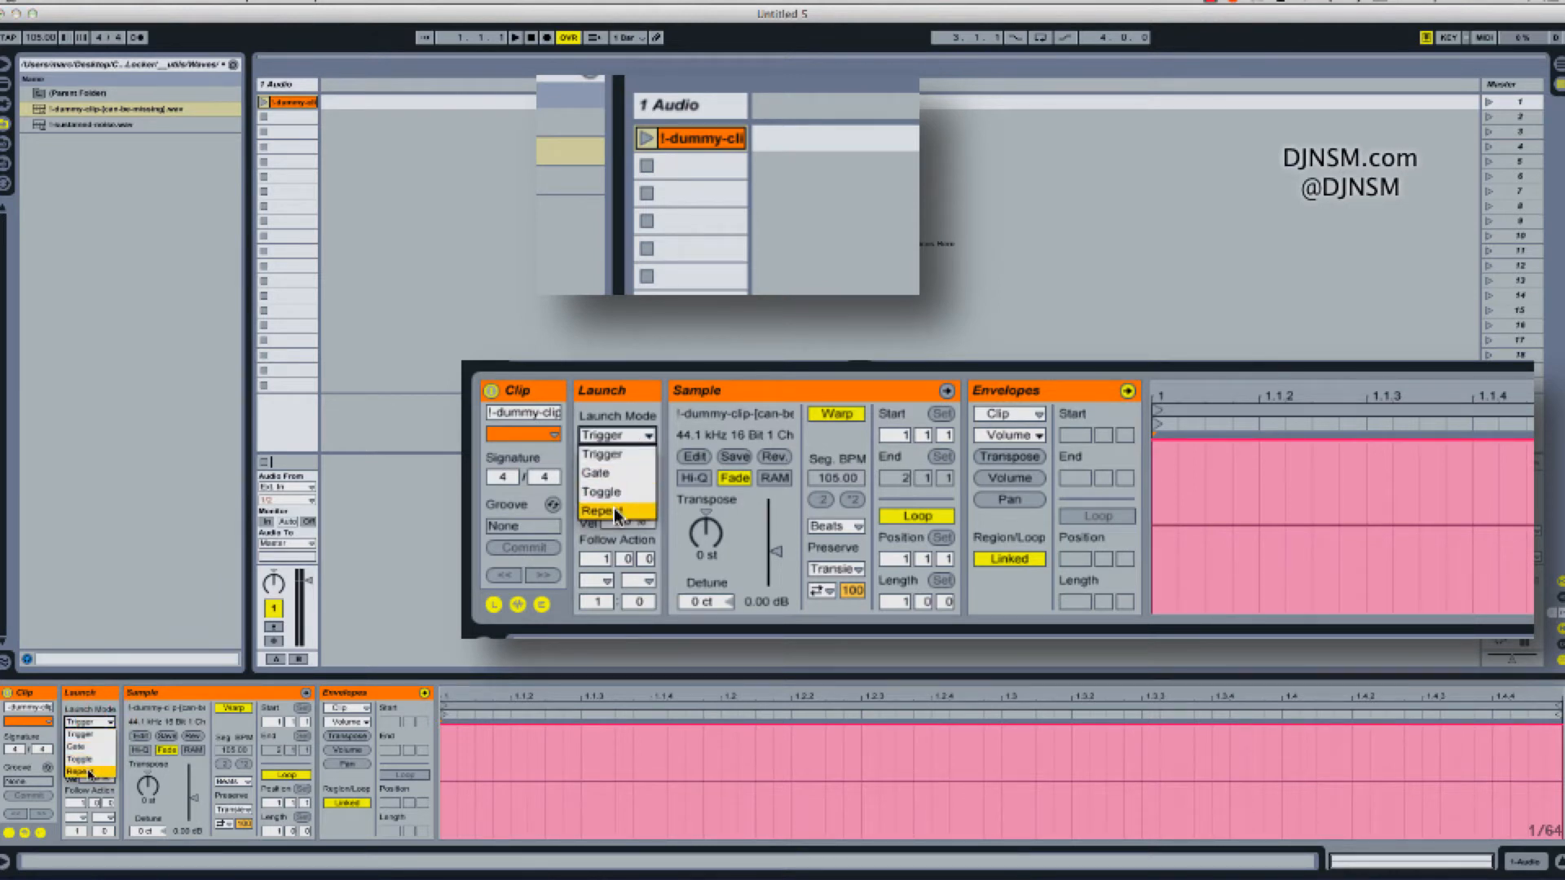
{"action": "left_click", "coordinate": [616, 511]}
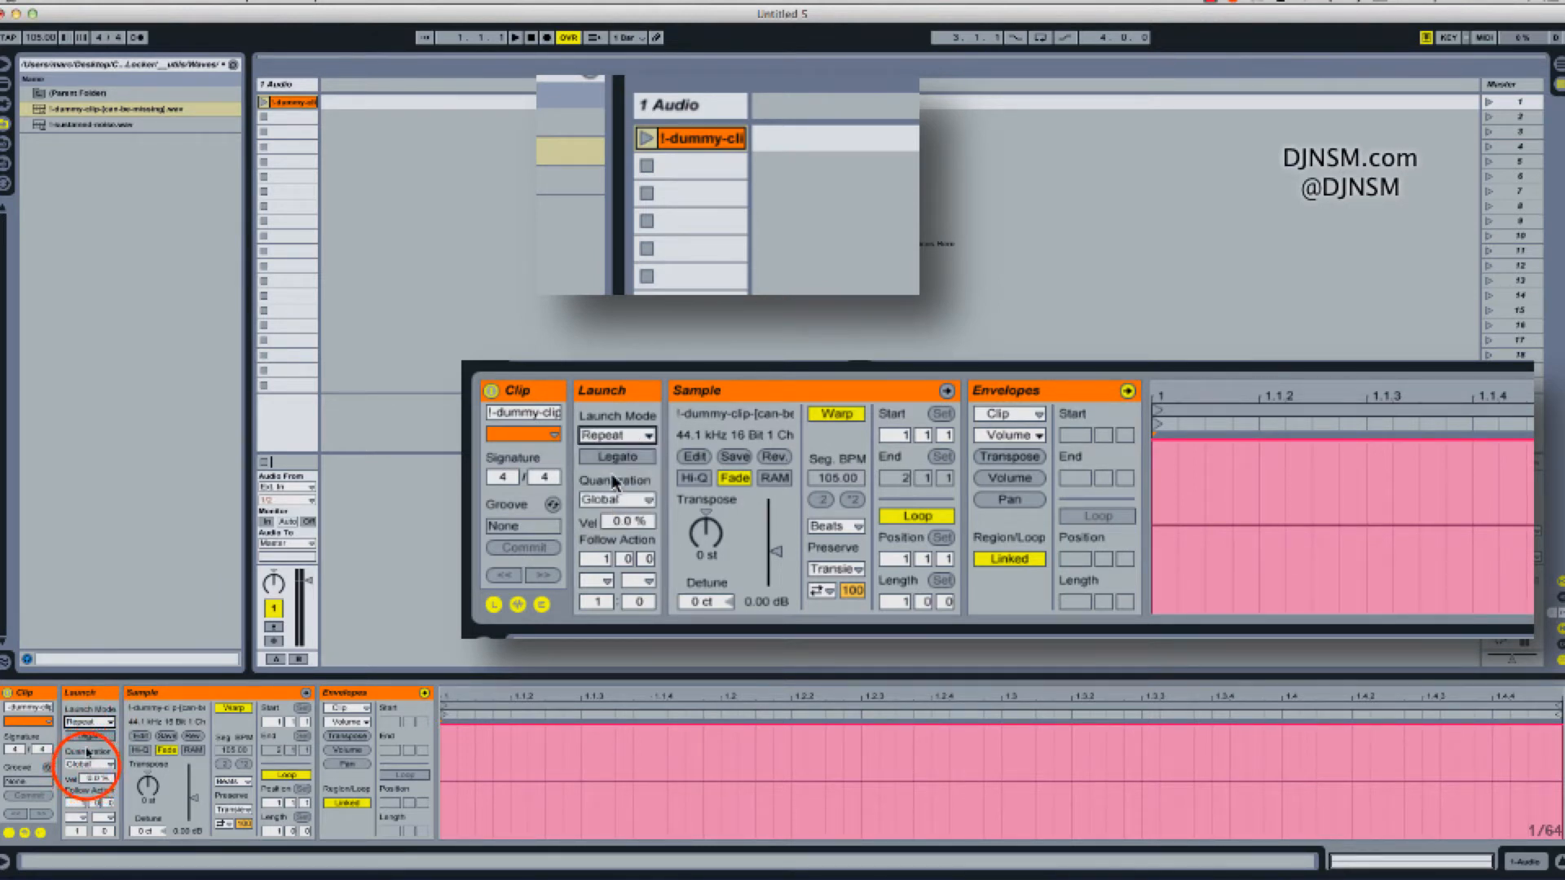
{"action": "left_click", "coordinate": [648, 477]}
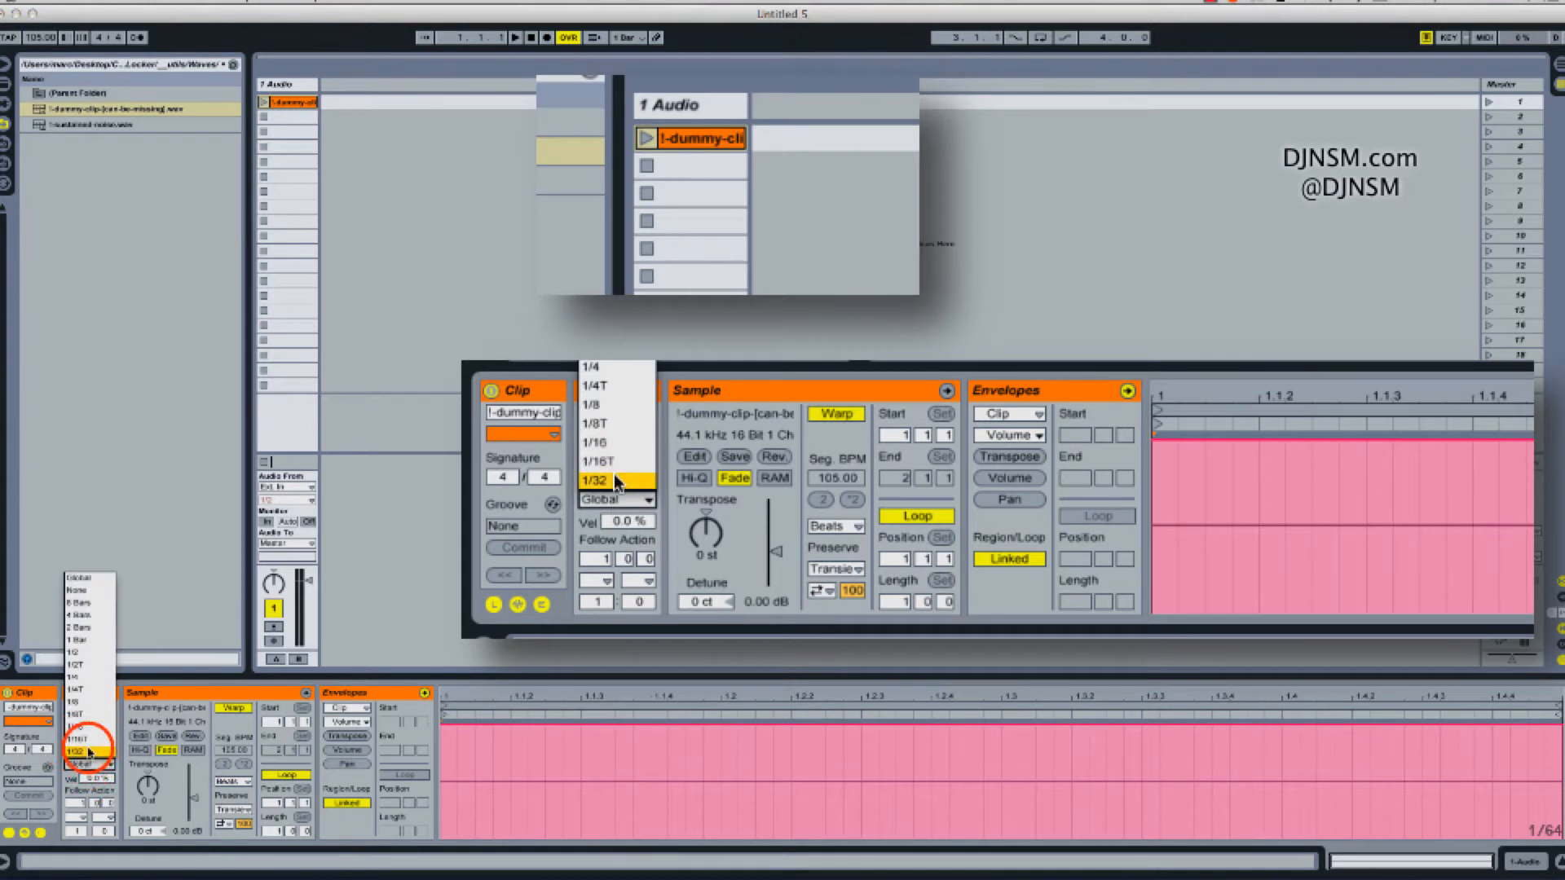
{"action": "left_click", "coordinate": [596, 480]}
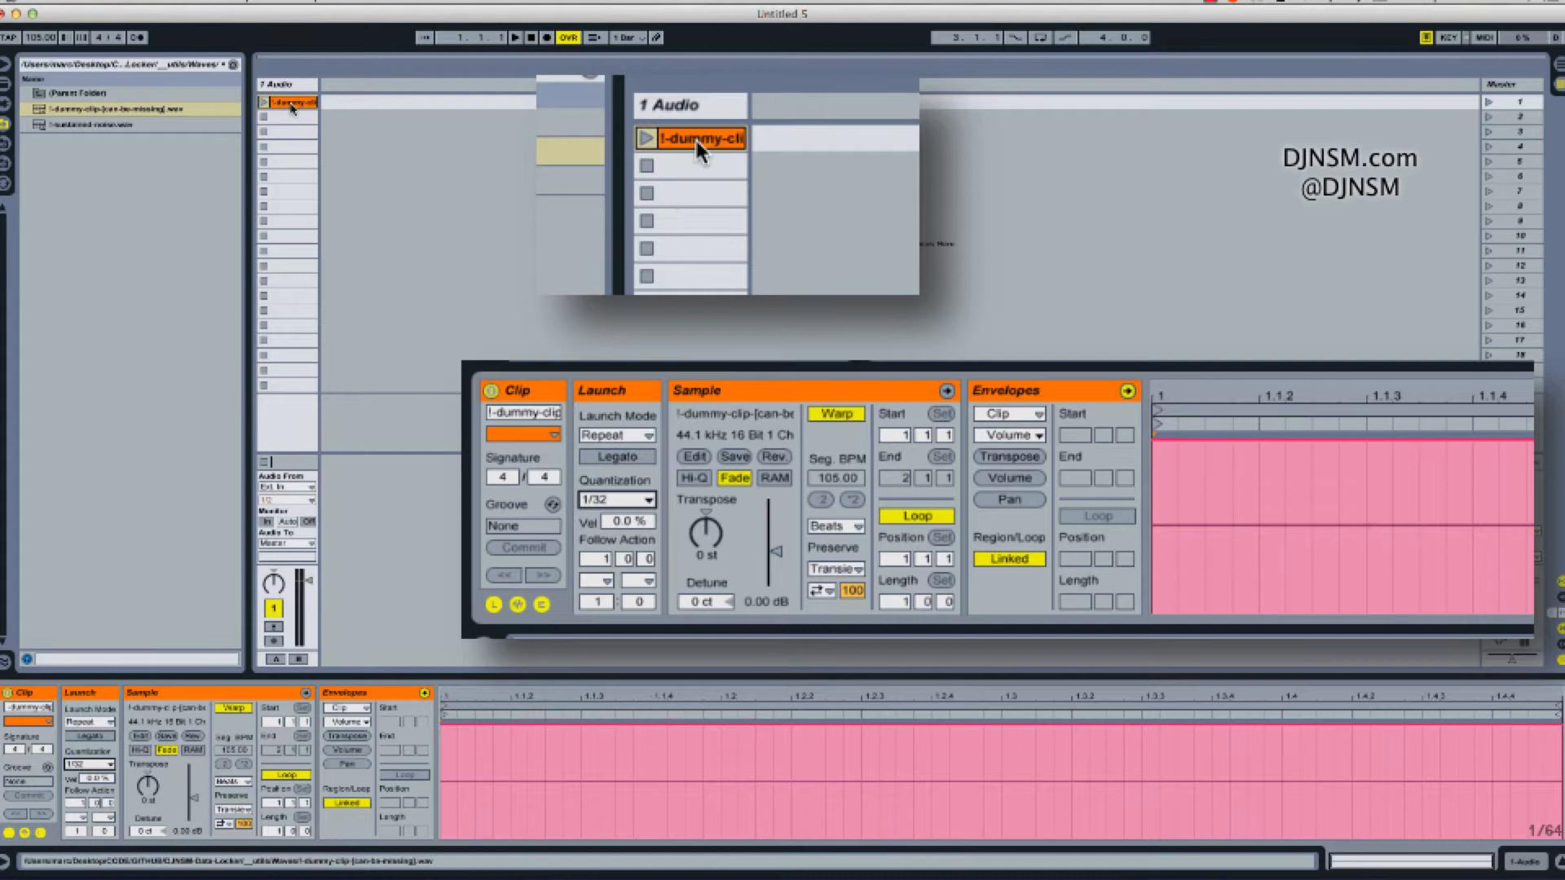
{"action": "mouse_move", "coordinate": [698, 155]}
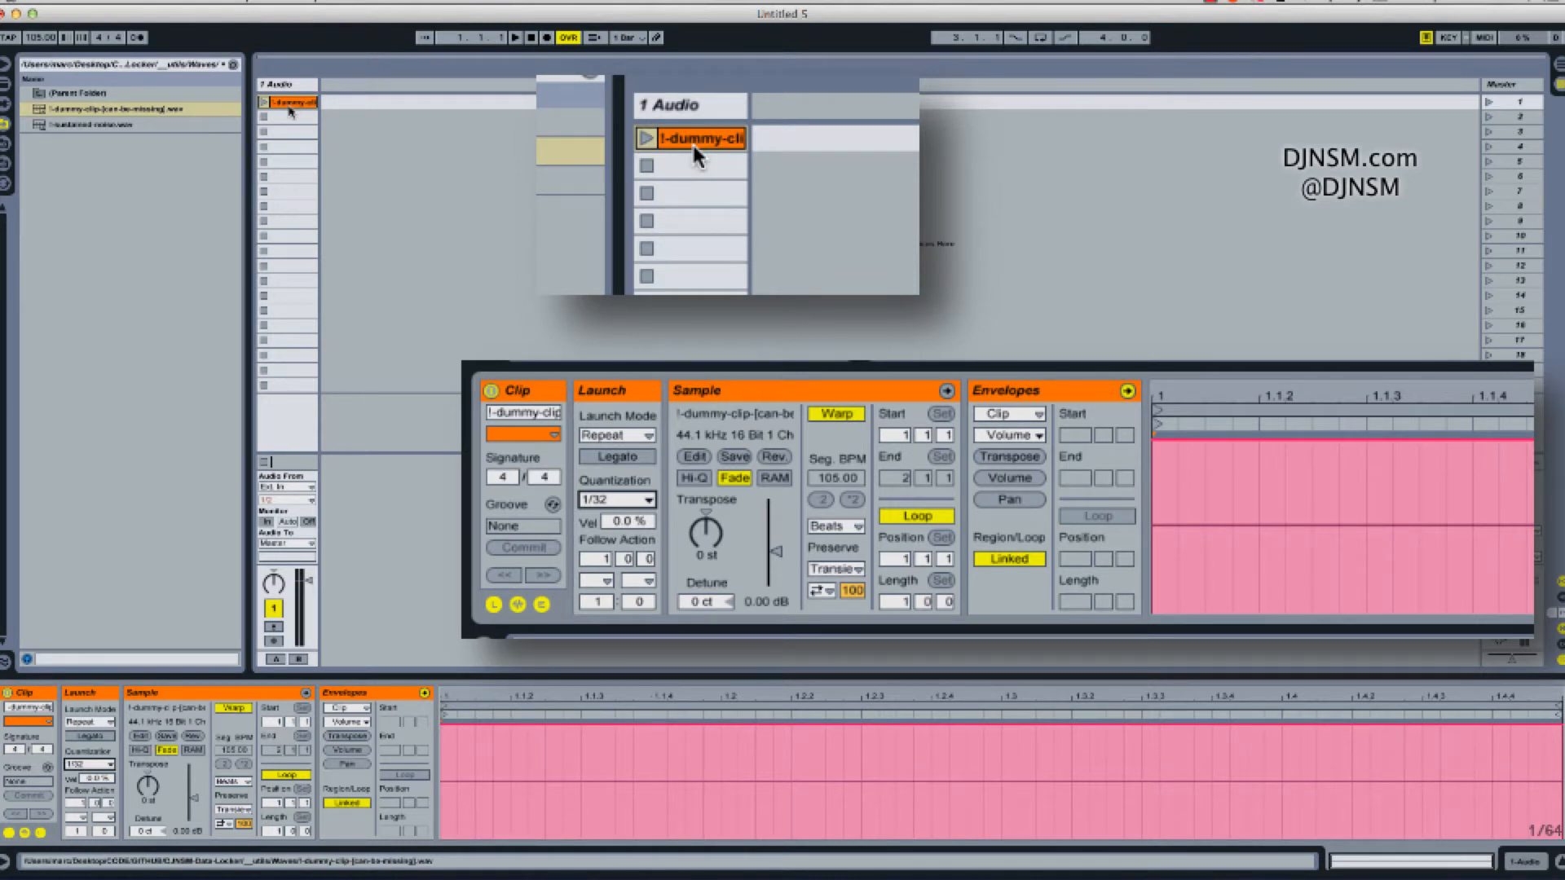
{"action": "mouse_move", "coordinate": [689, 157]}
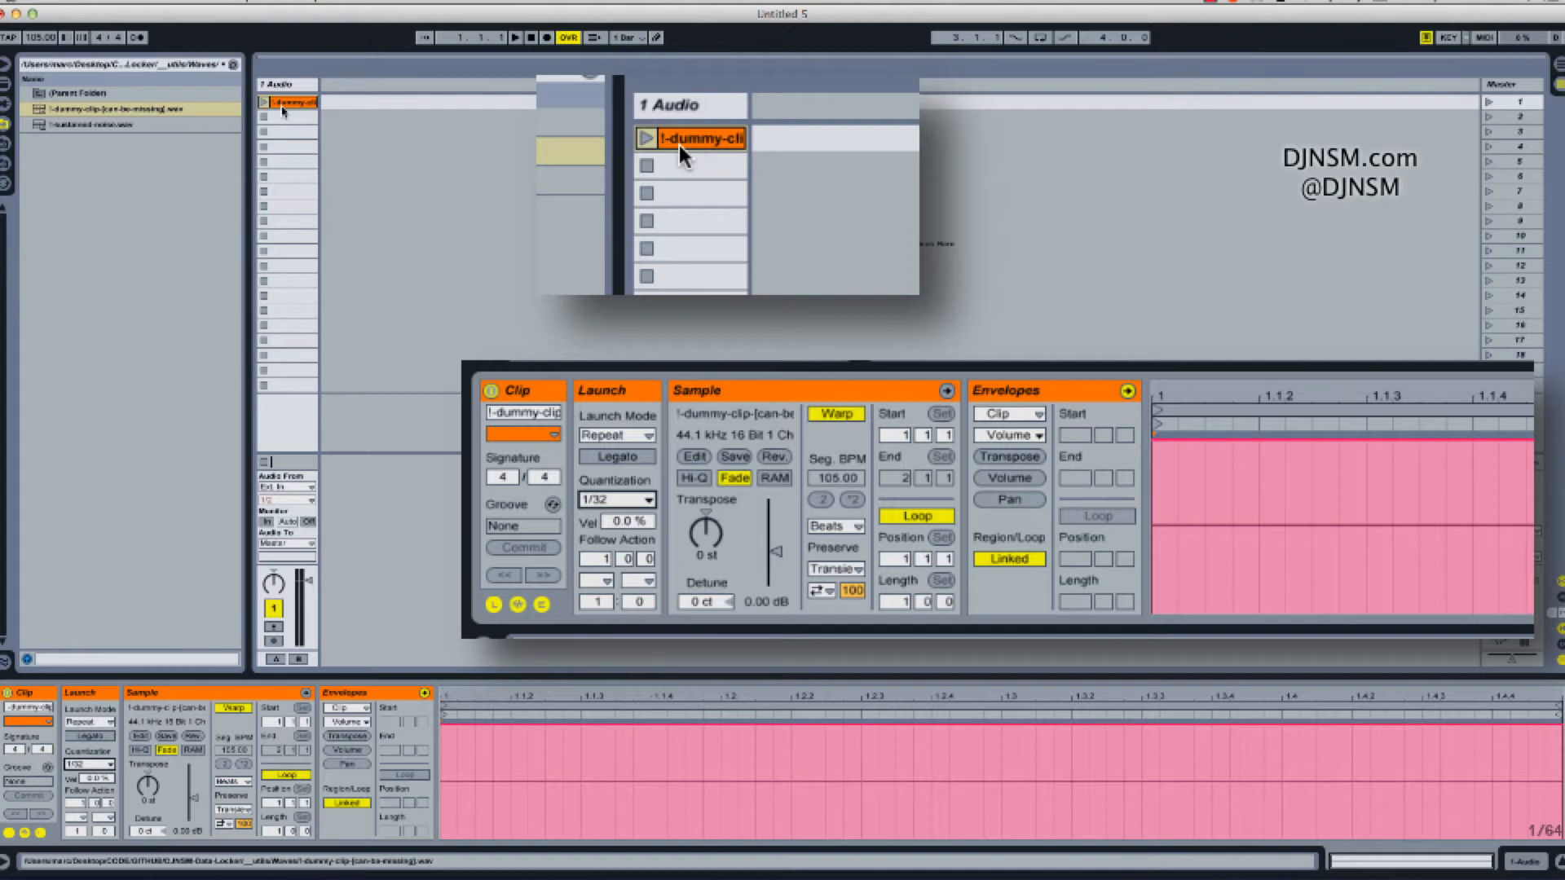
{"action": "mouse_move", "coordinate": [698, 230]}
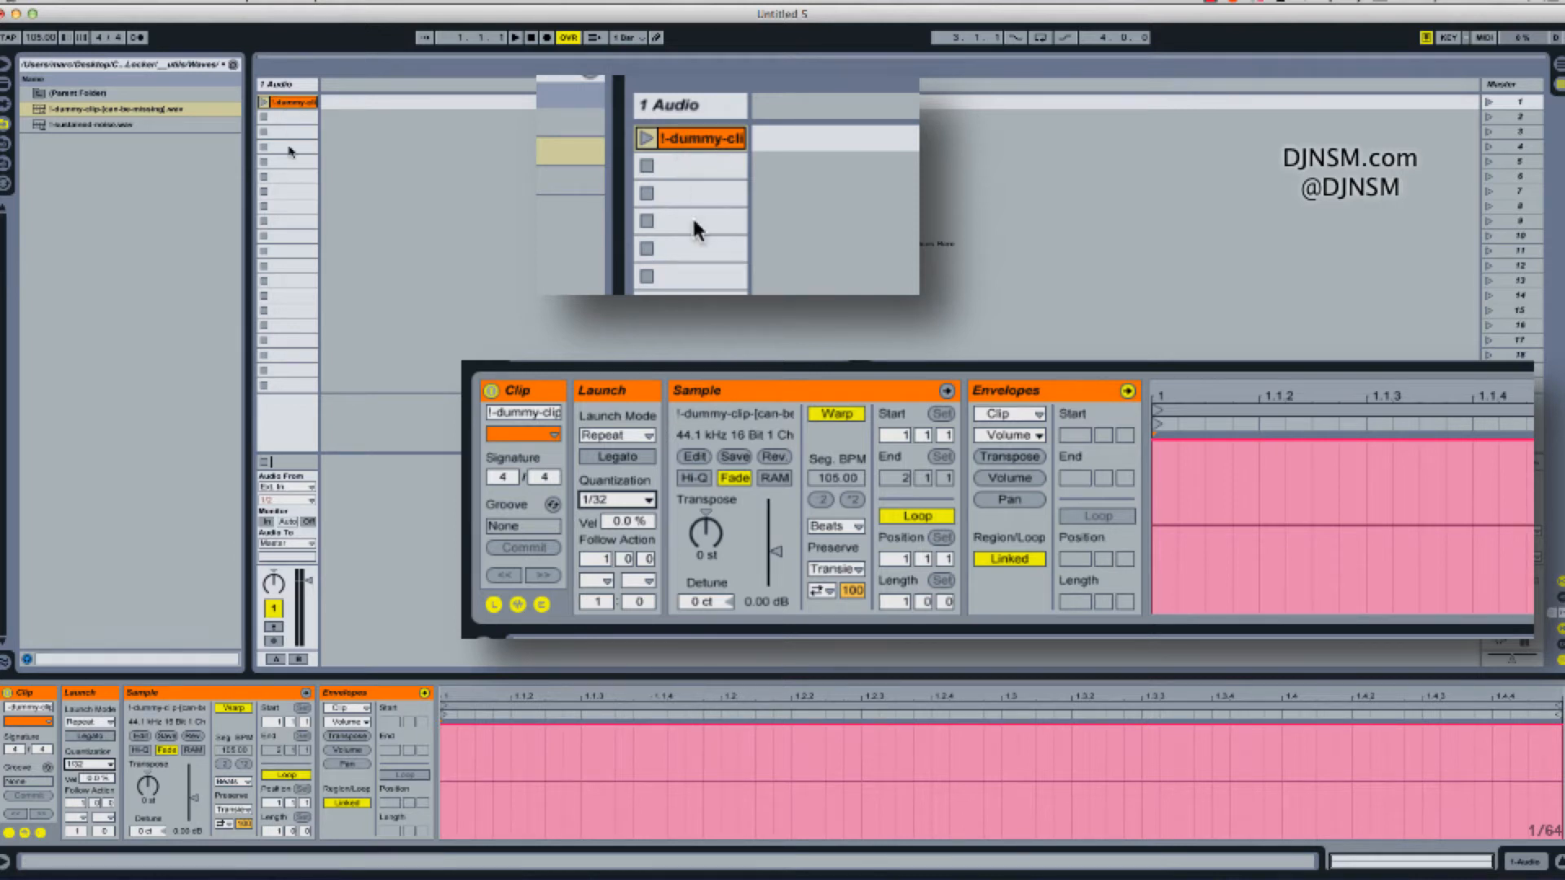
{"action": "mouse_move", "coordinate": [9, 115]}
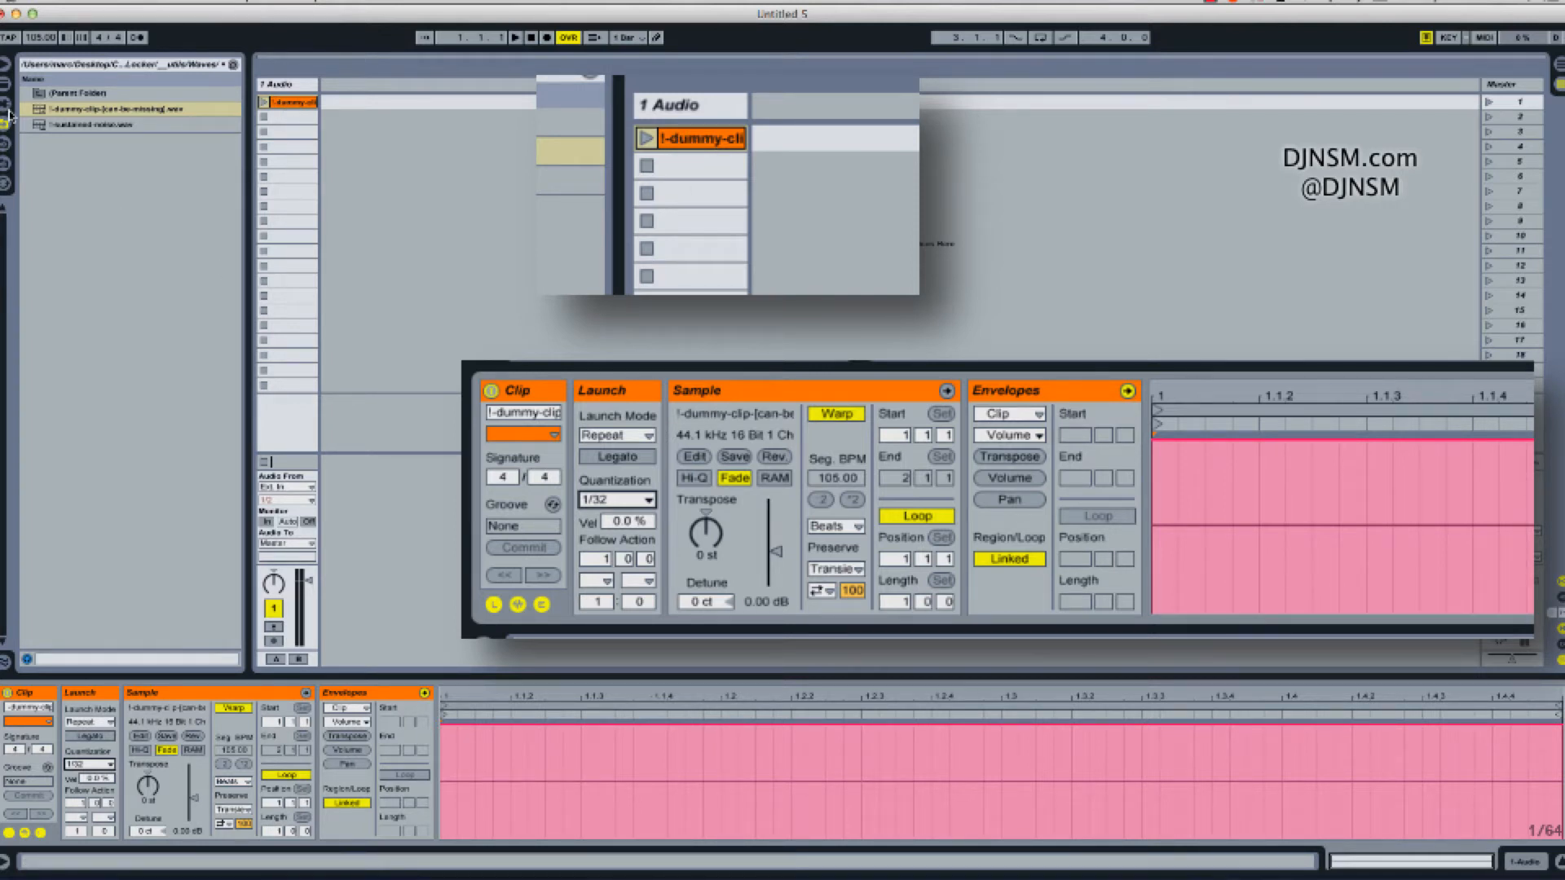
Add Beat Repeat from Live Devices and map its Repeat switch to rack Macro 1.
{"action": "left_click", "coordinate": [11, 82]}
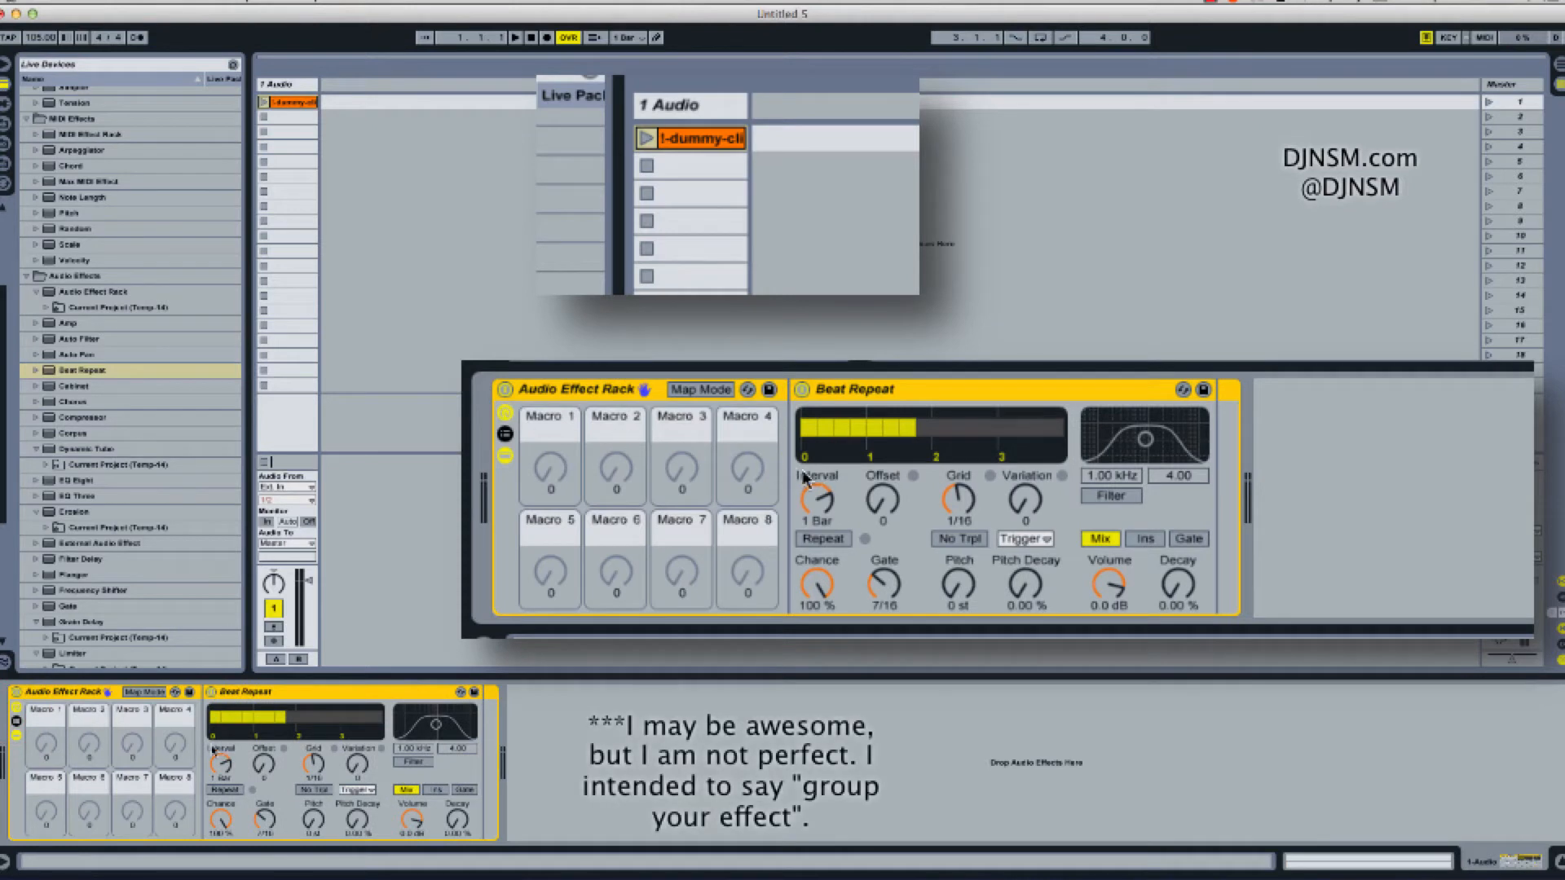
{"action": "right_click", "coordinate": [815, 499]}
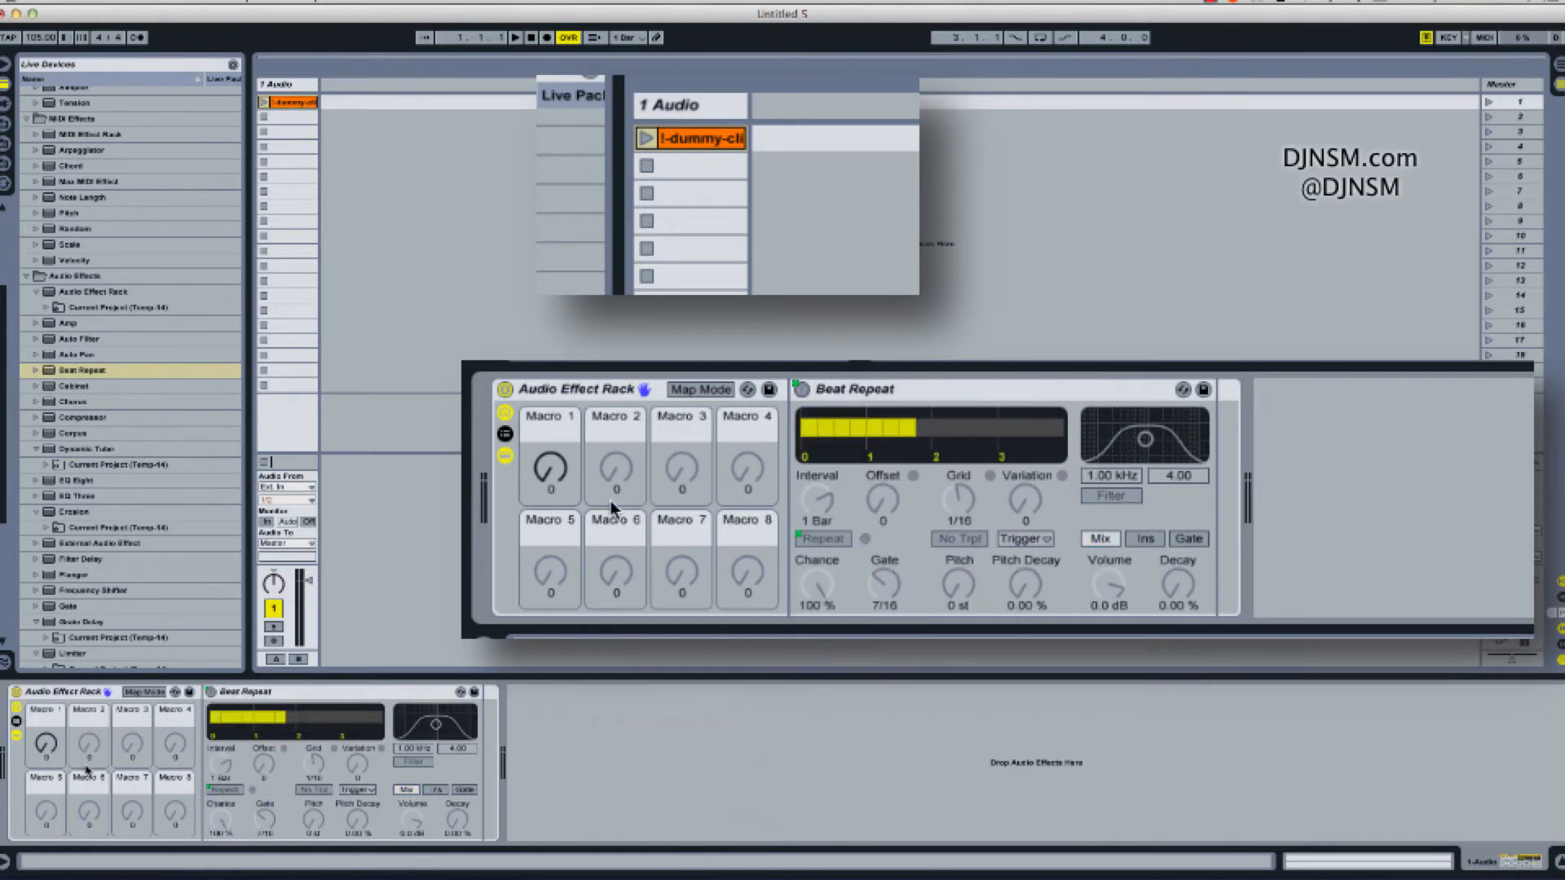
{"action": "left_click", "coordinate": [548, 469]}
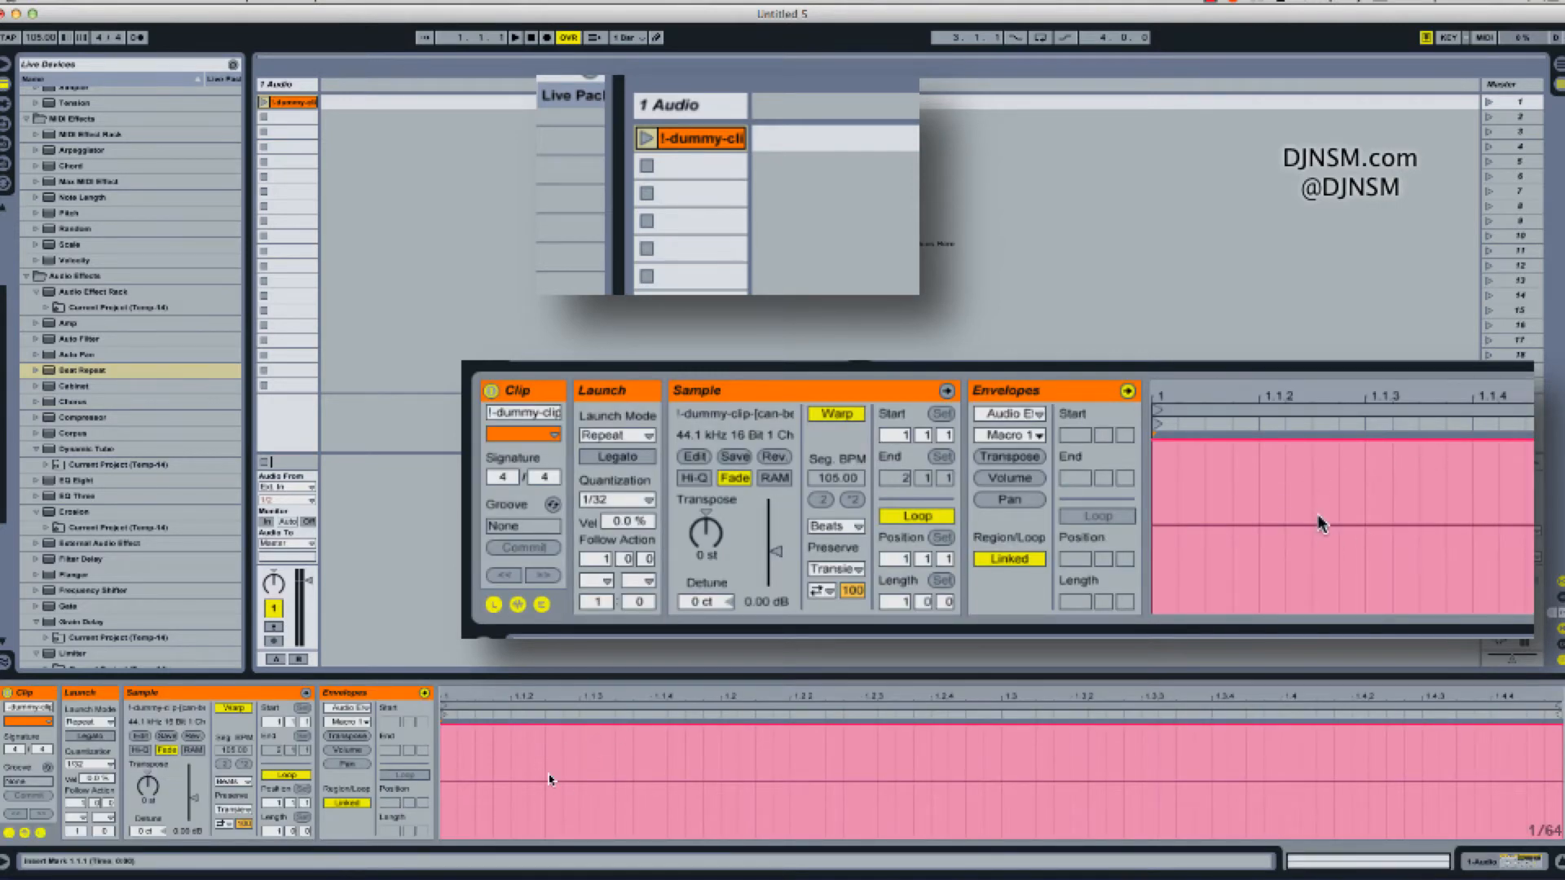
{"action": "mouse_move", "coordinate": [1380, 496]}
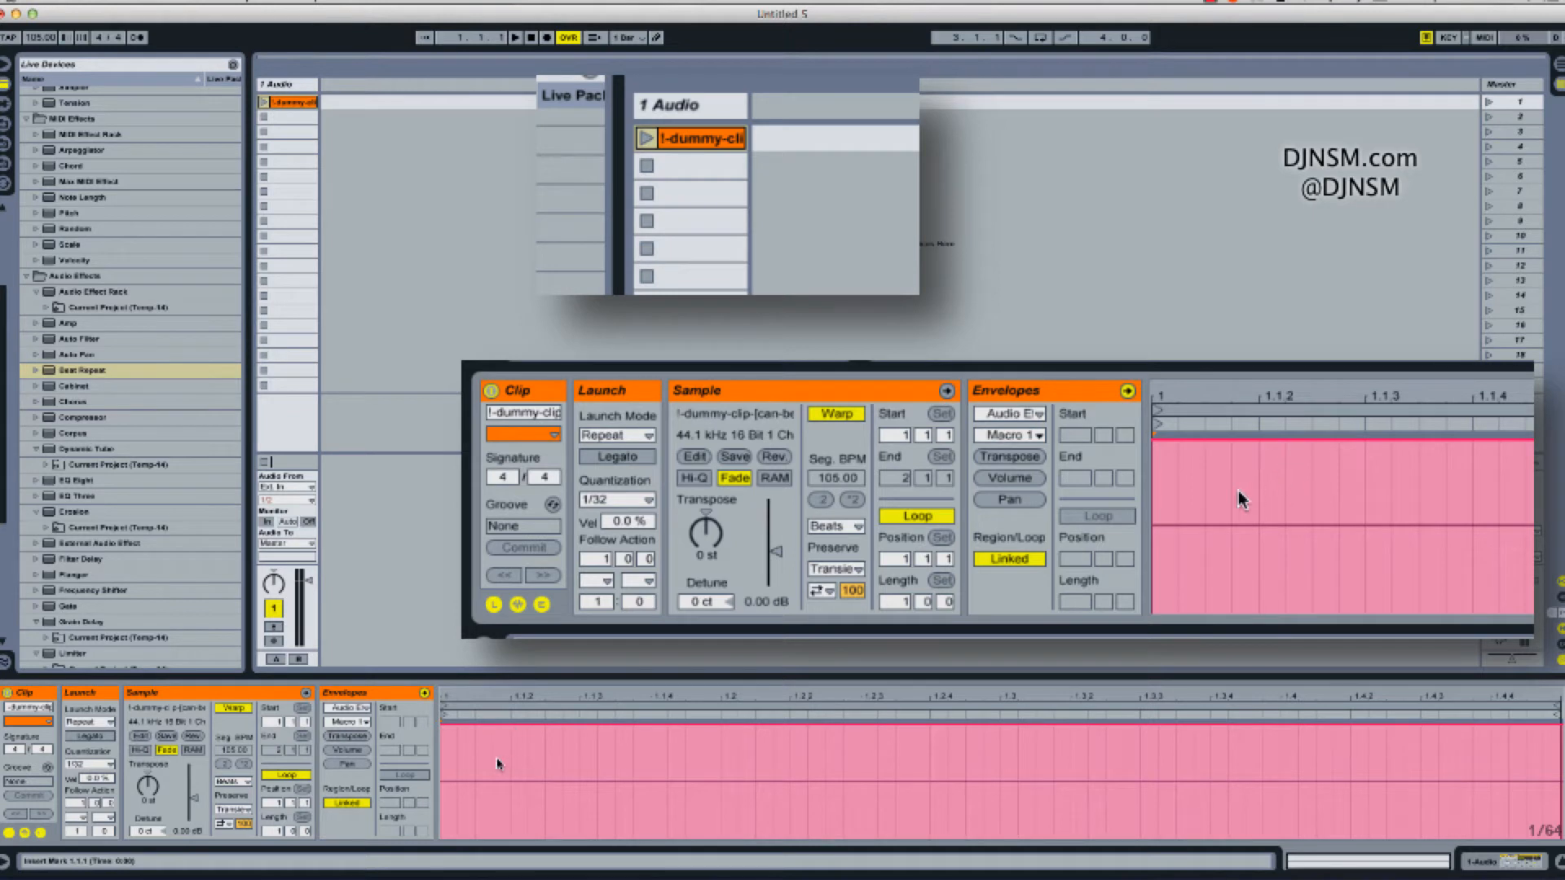
{"action": "mouse_move", "coordinate": [1028, 449]}
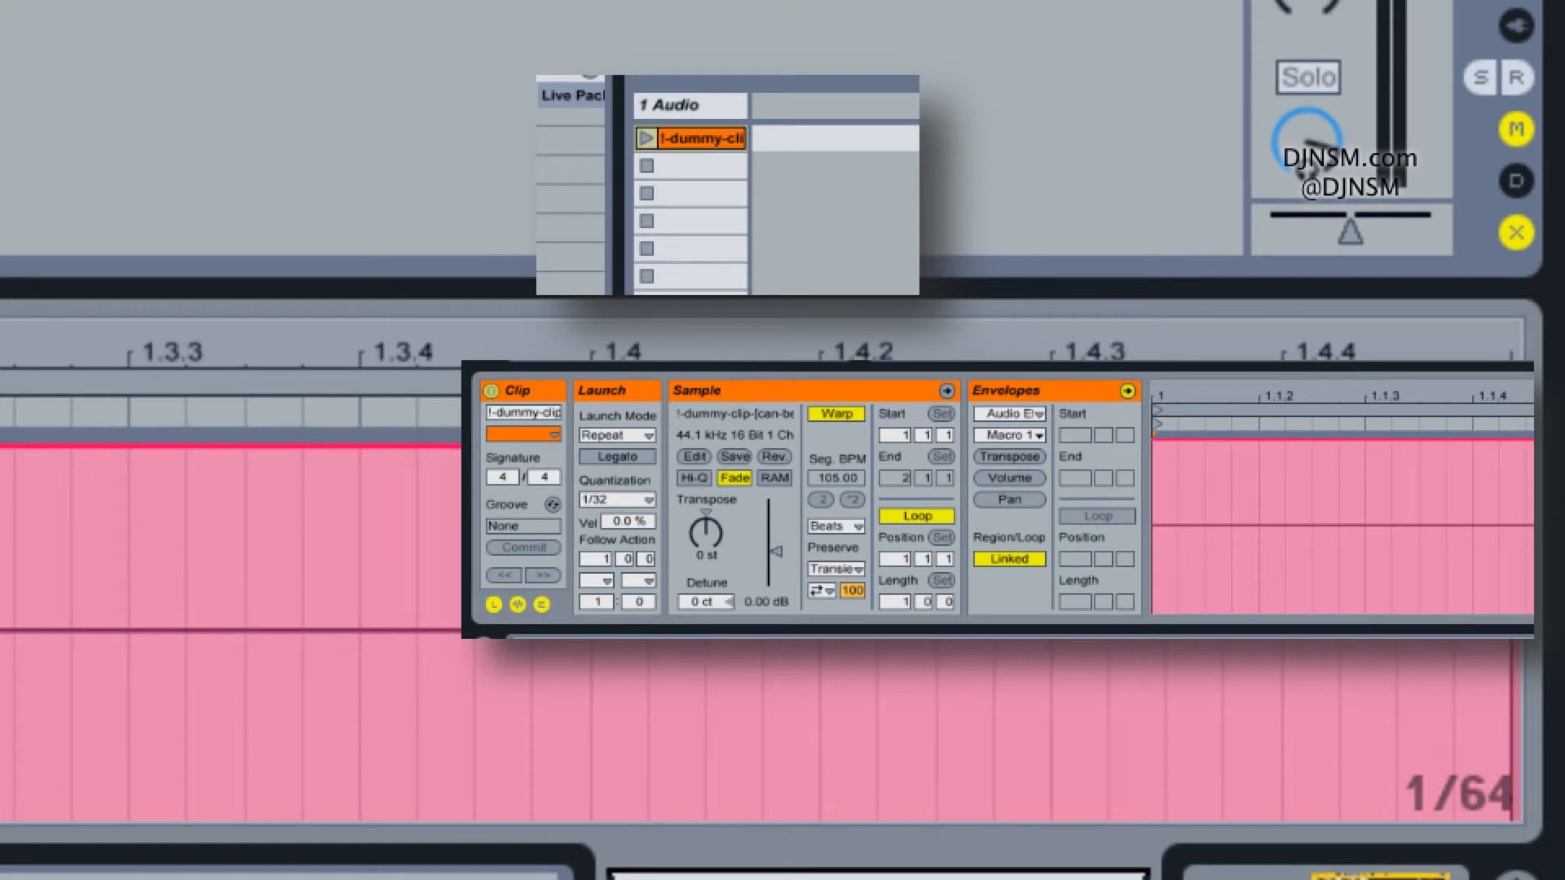
Scroll the clip envelope editor while switching its grid from 1/64 to 1/32.
{"action": "scroll", "scroll_direction": "up", "scroll_amount": 3}
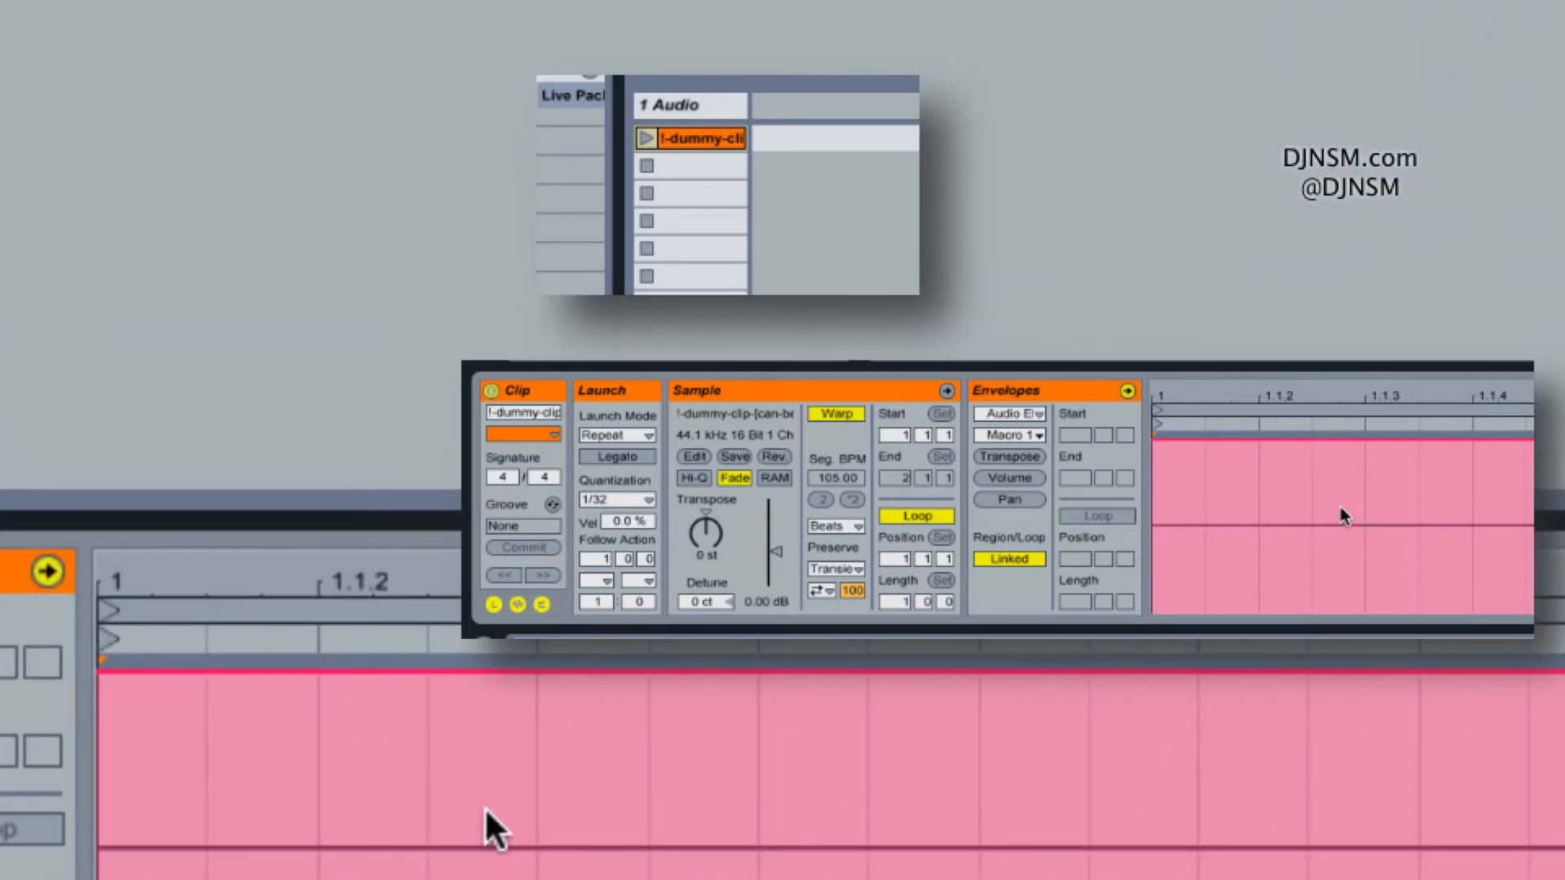
{"action": "mouse_move", "coordinate": [353, 782]}
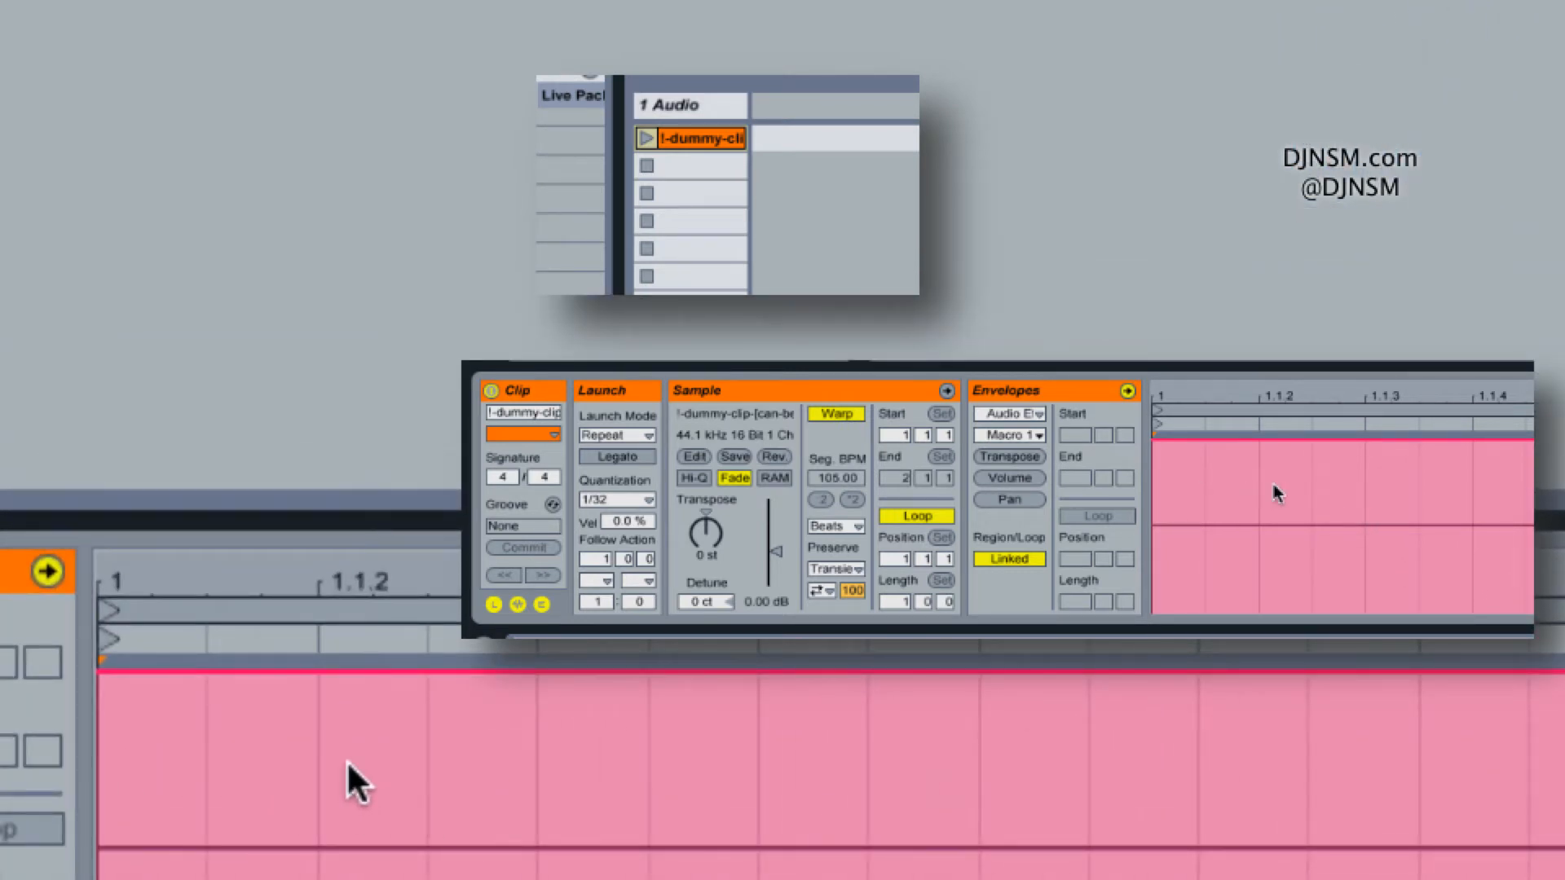
{"action": "mouse_move", "coordinate": [537, 784]}
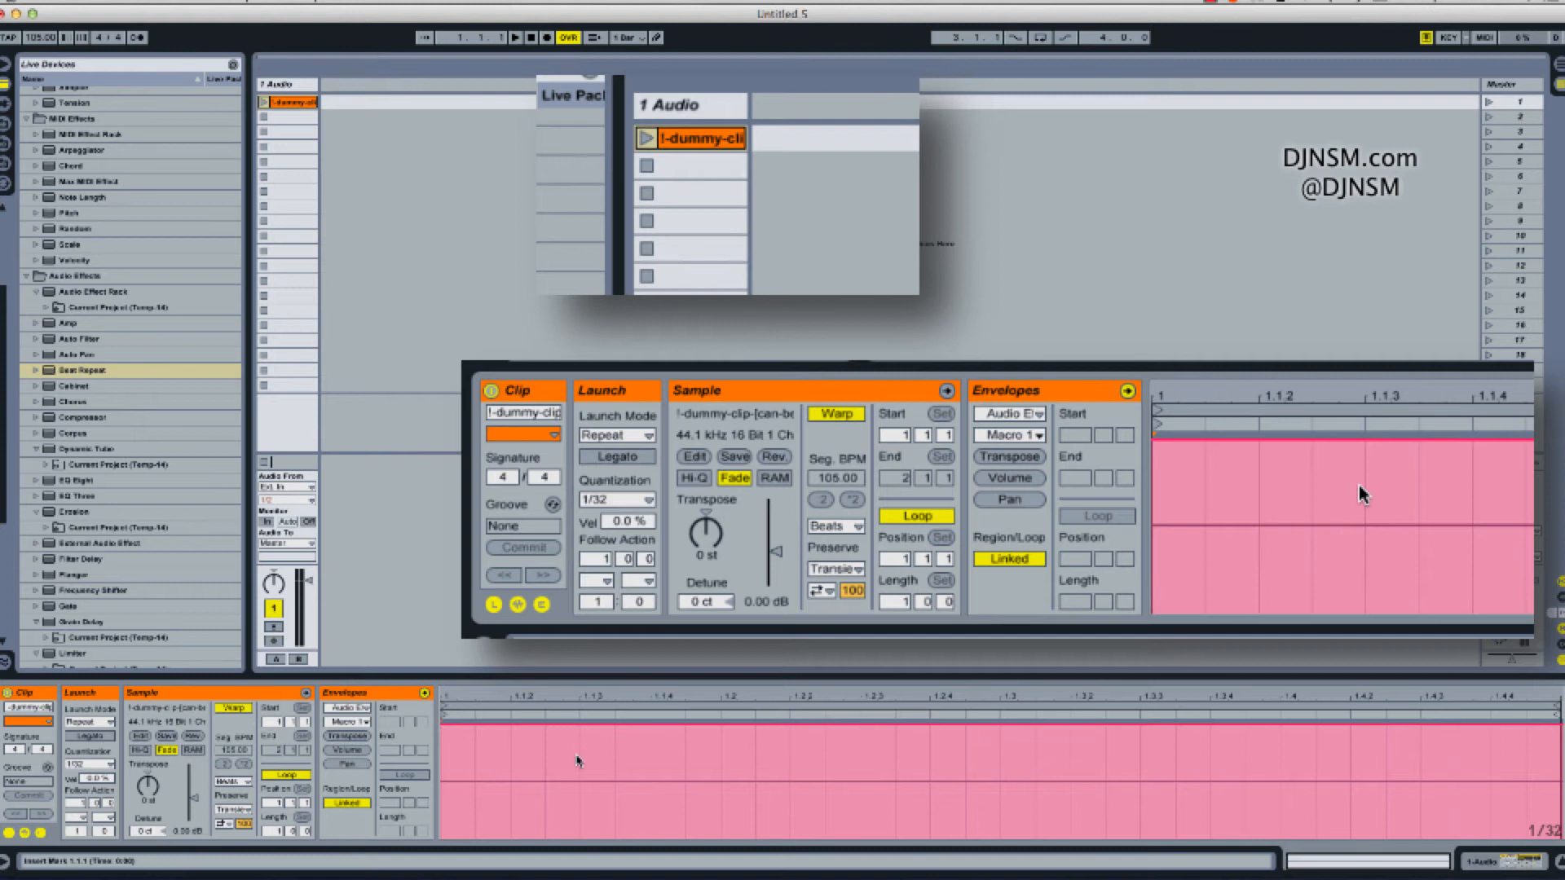
{"action": "mouse_move", "coordinate": [1309, 496]}
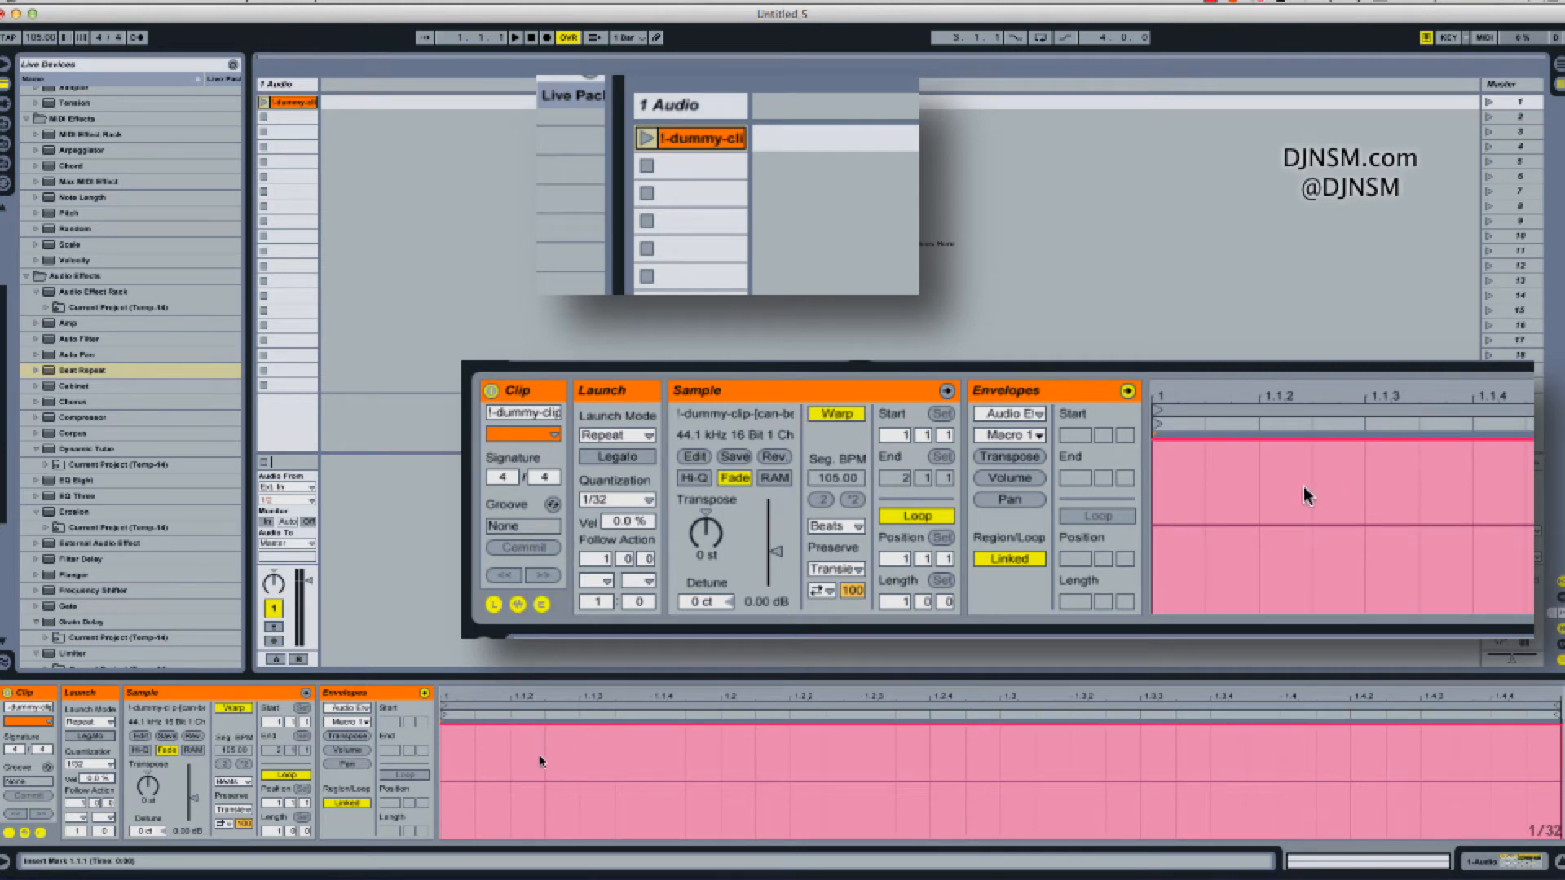
{"action": "mouse_move", "coordinate": [1205, 460]}
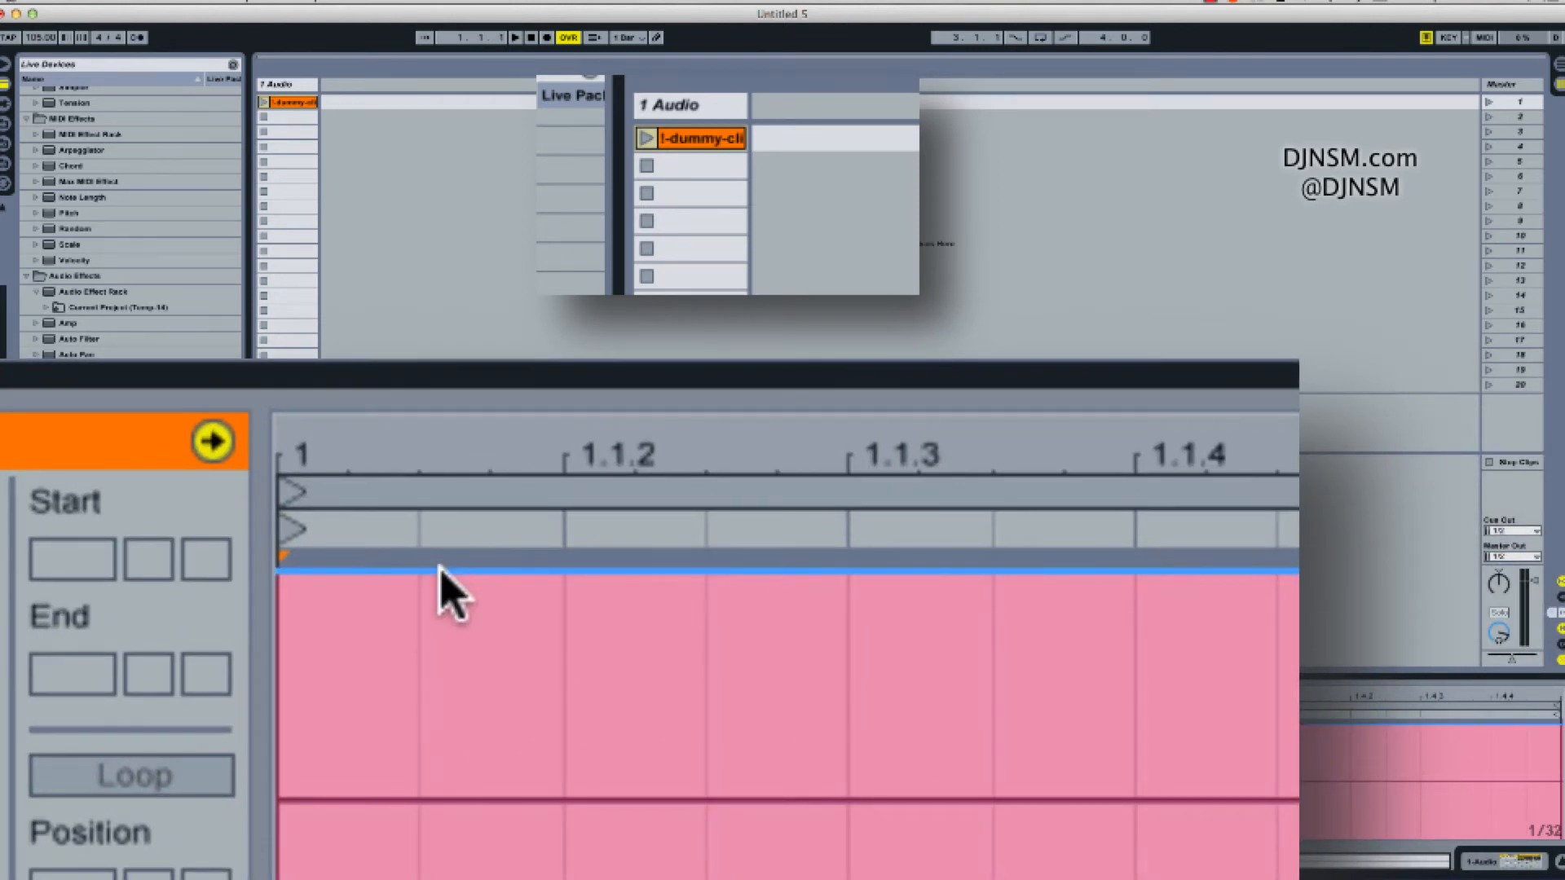
Add a Macro 1 envelope breakpoint, launch the dummy clip, and show the Beat Repeat rack.
{"action": "left_click", "coordinate": [444, 574]}
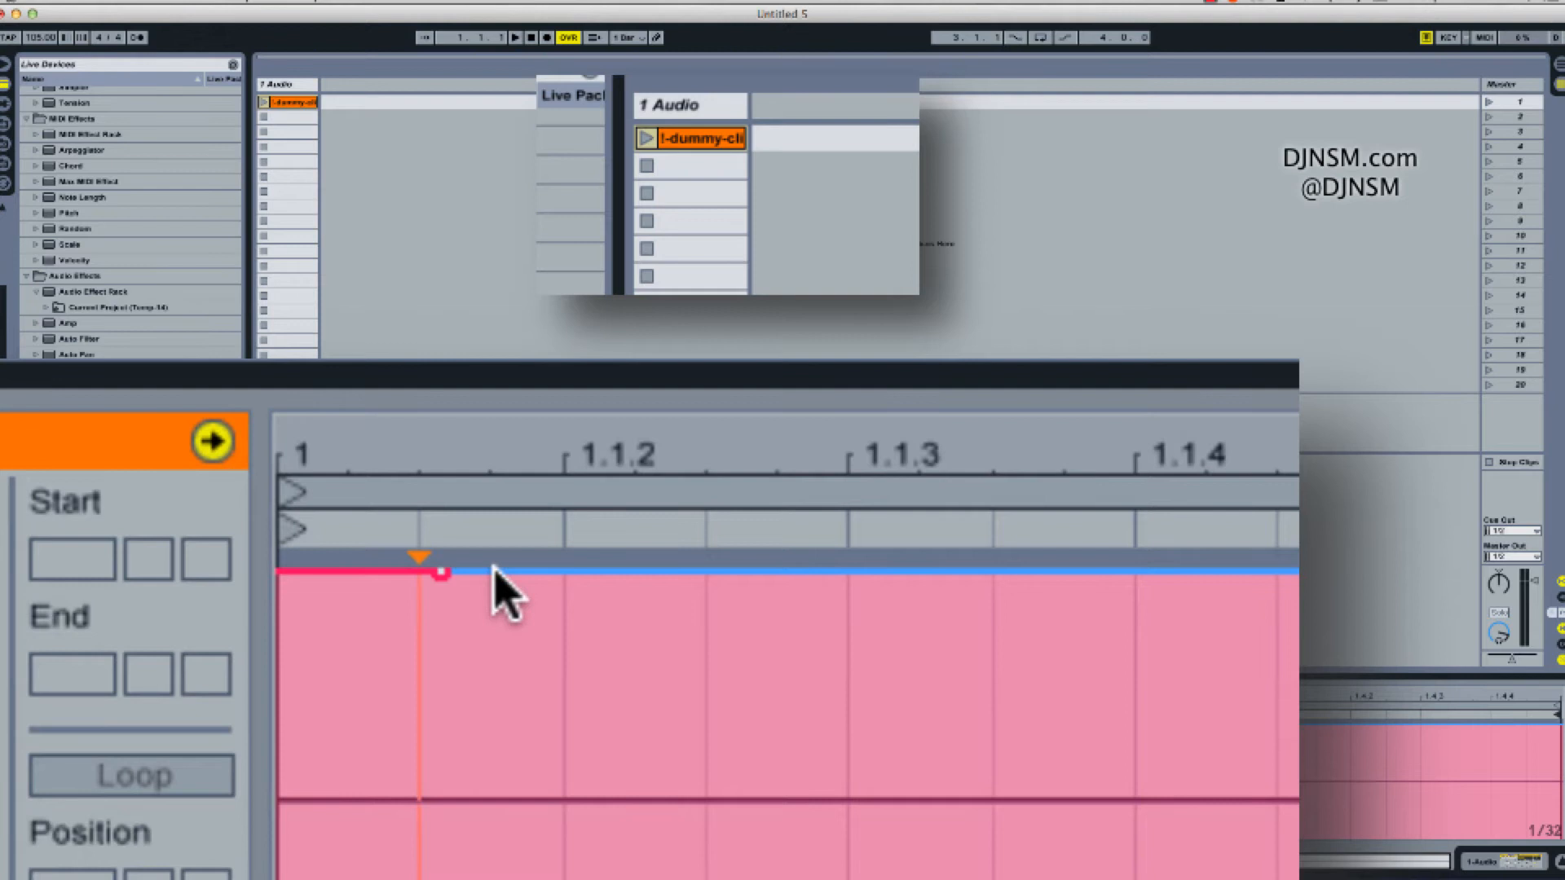
{"action": "mouse_move", "coordinate": [519, 589]}
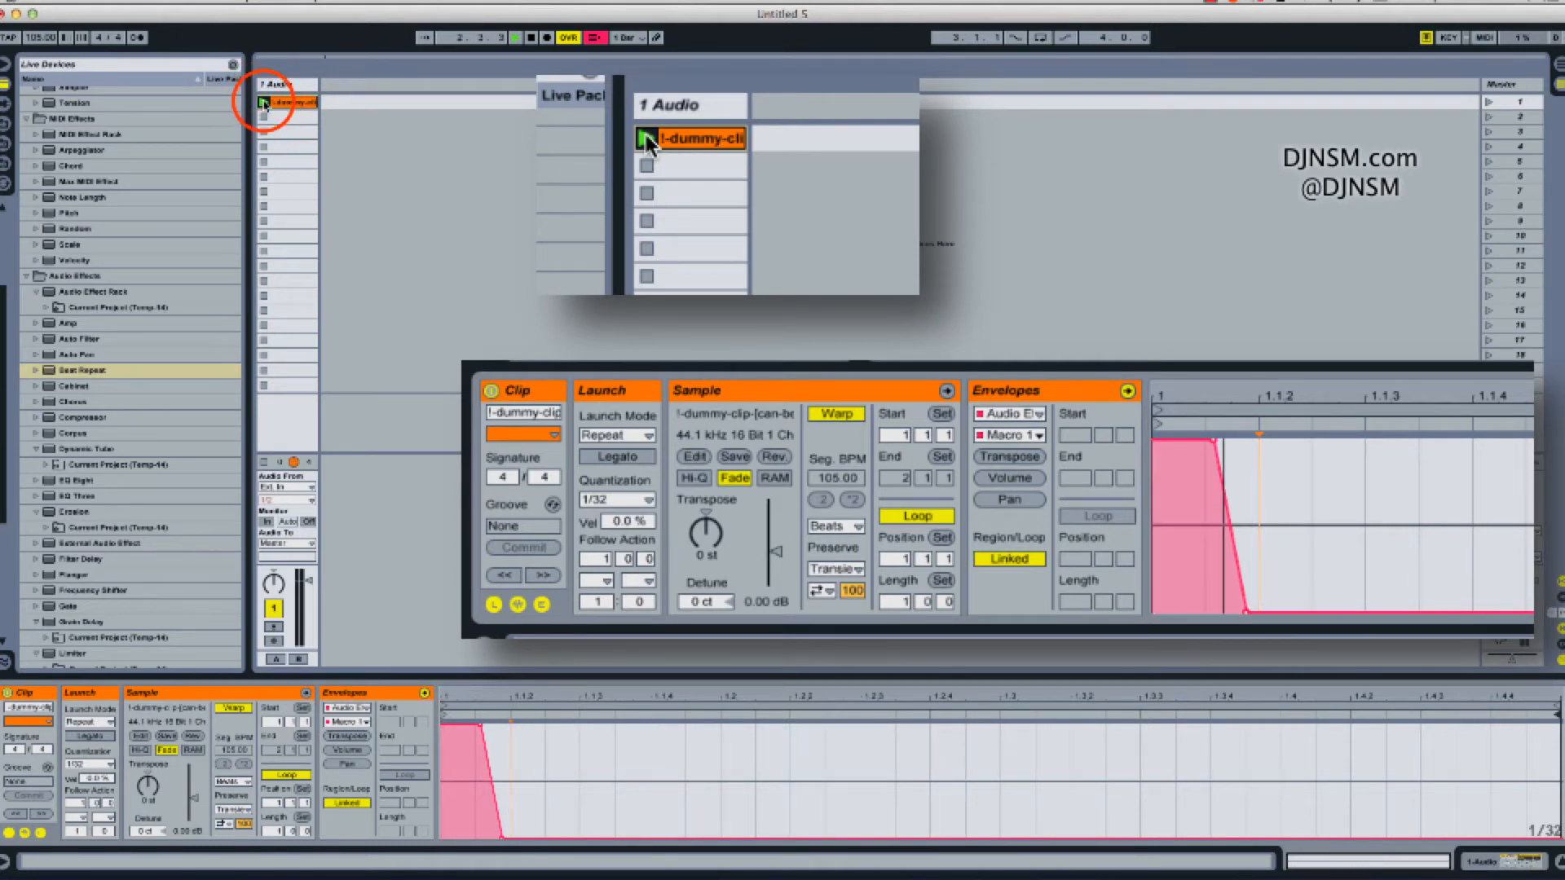
{"action": "left_click", "coordinate": [646, 138]}
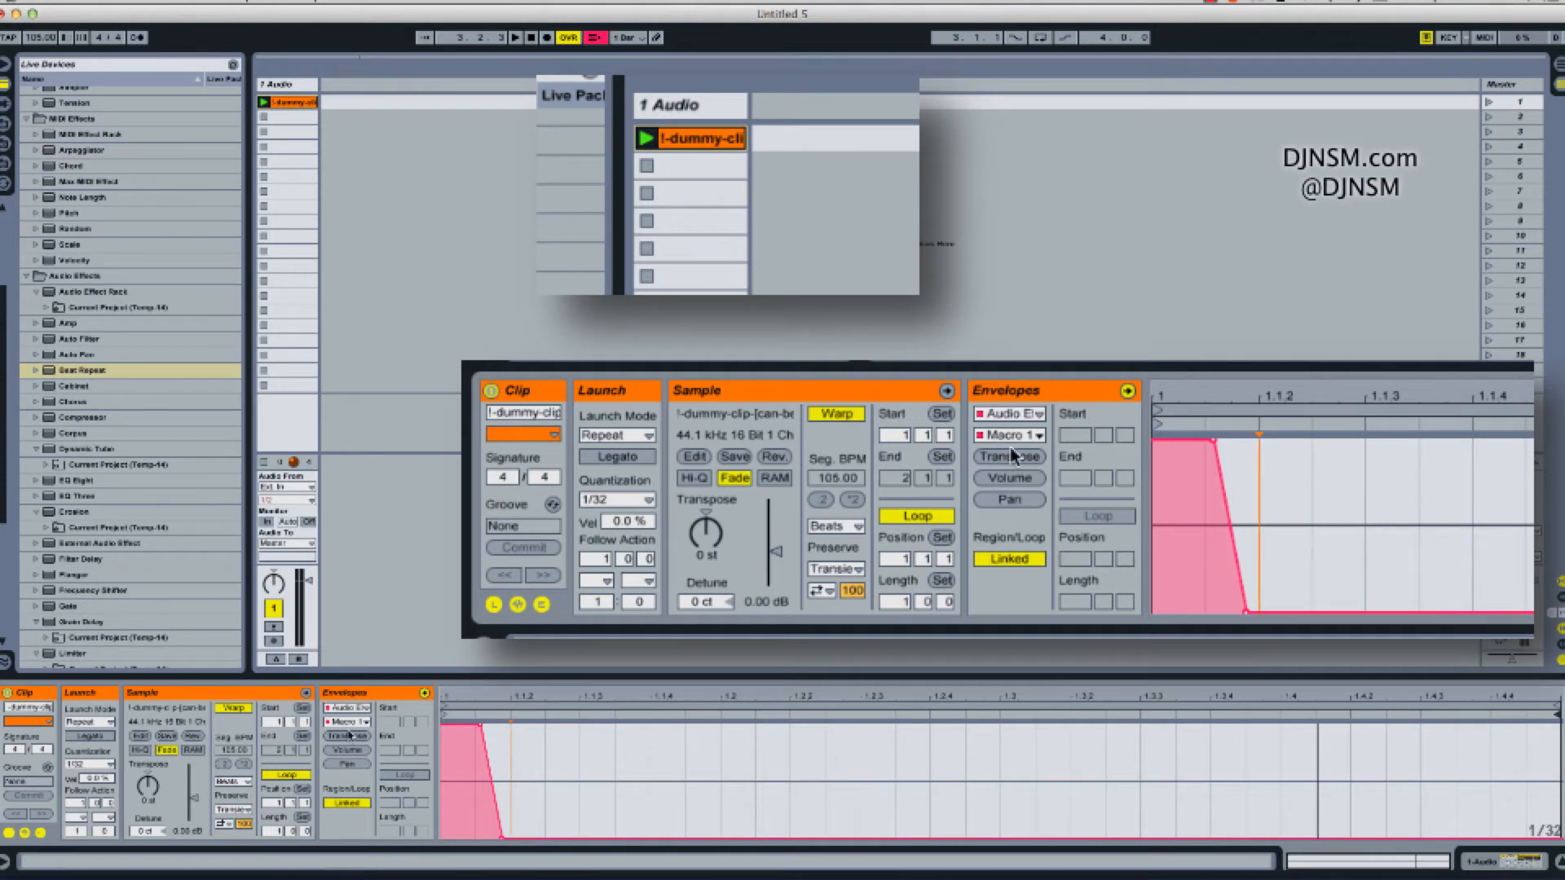
{"action": "left_click", "coordinate": [81, 370]}
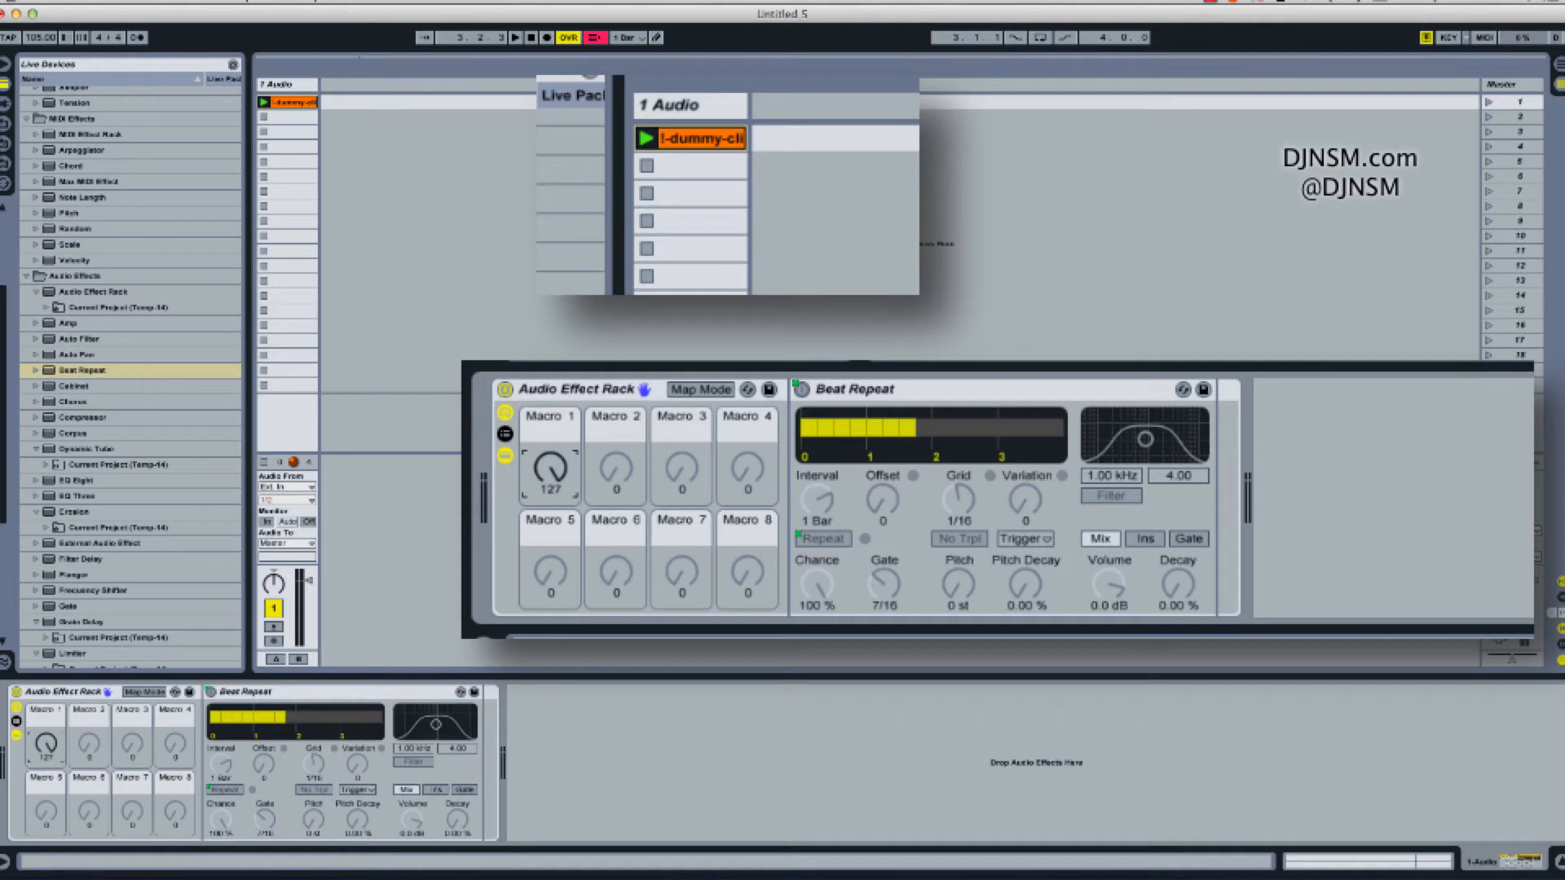
{"action": "mouse_move", "coordinate": [627, 147]}
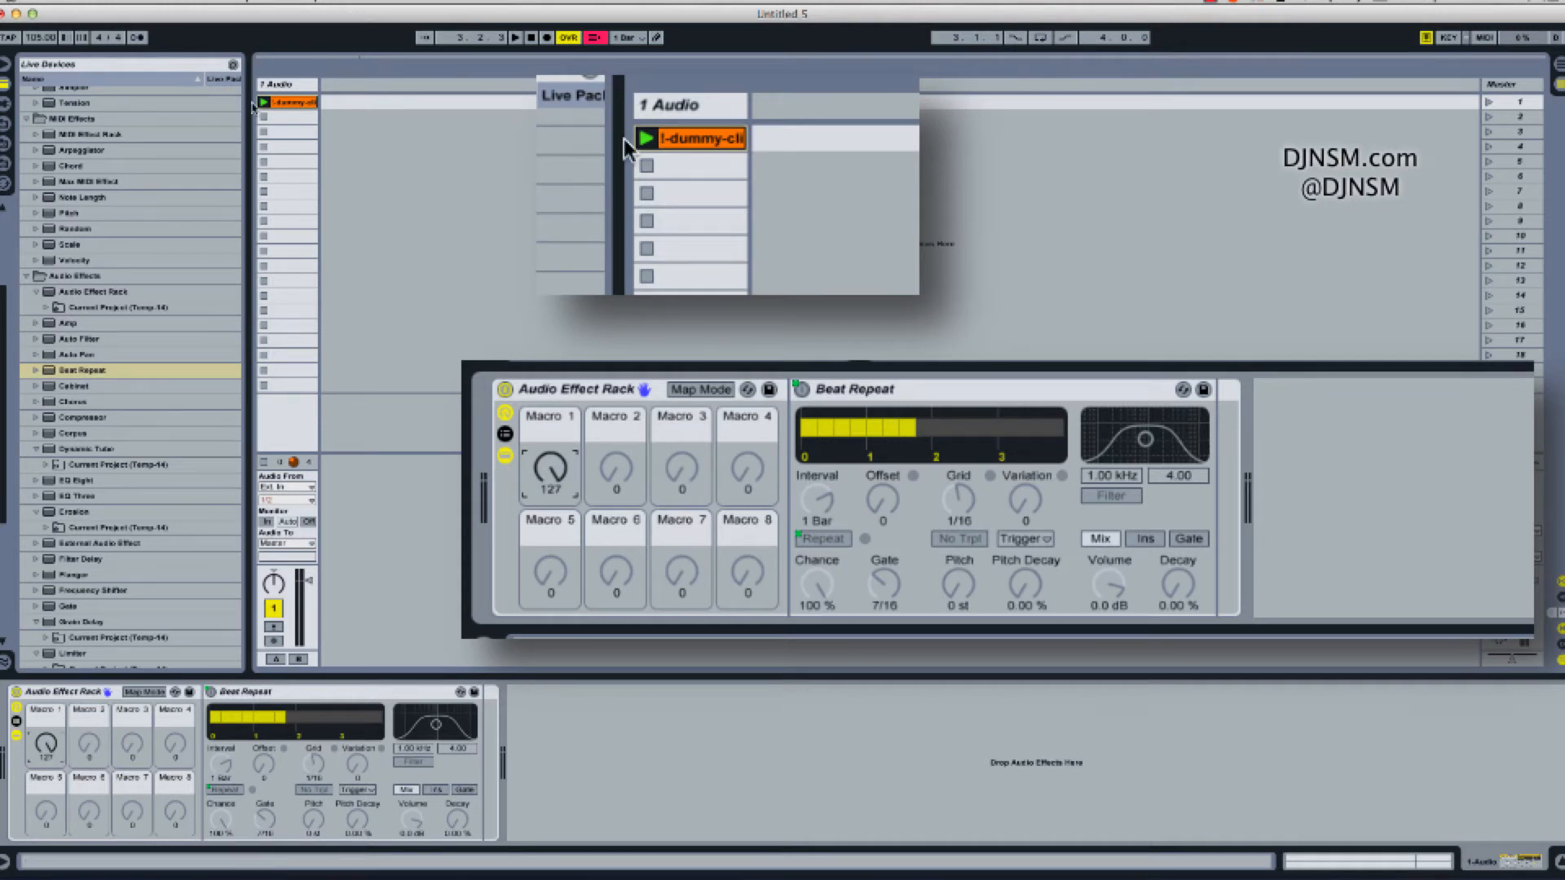
Launch the dummy clip three times to audition the Beat Repeat stutter.
{"action": "left_click", "coordinate": [646, 138]}
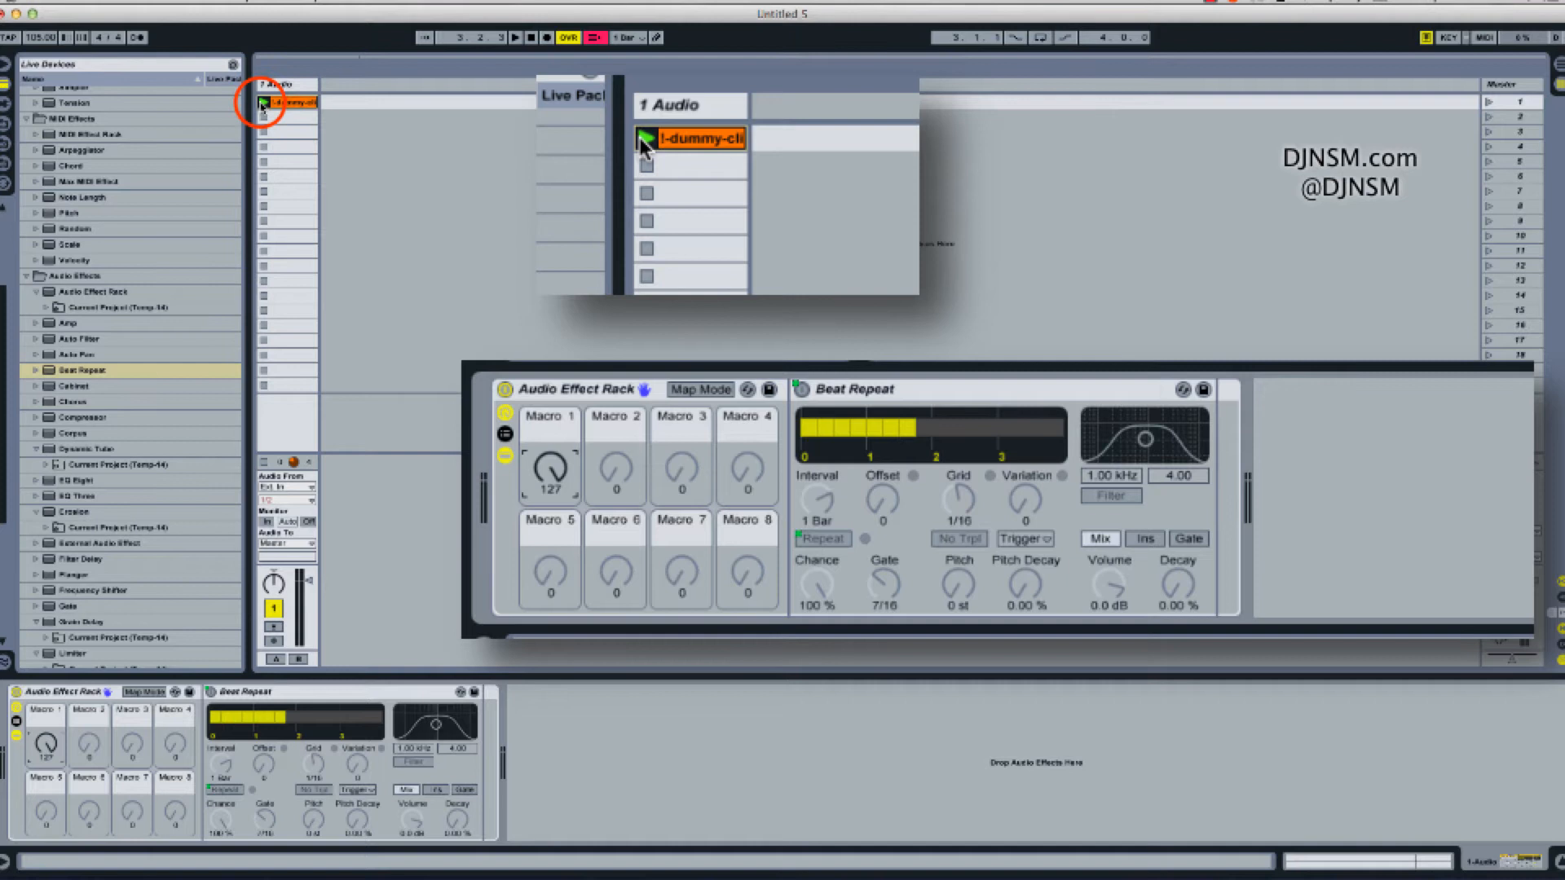
{"action": "left_click", "coordinate": [262, 103]}
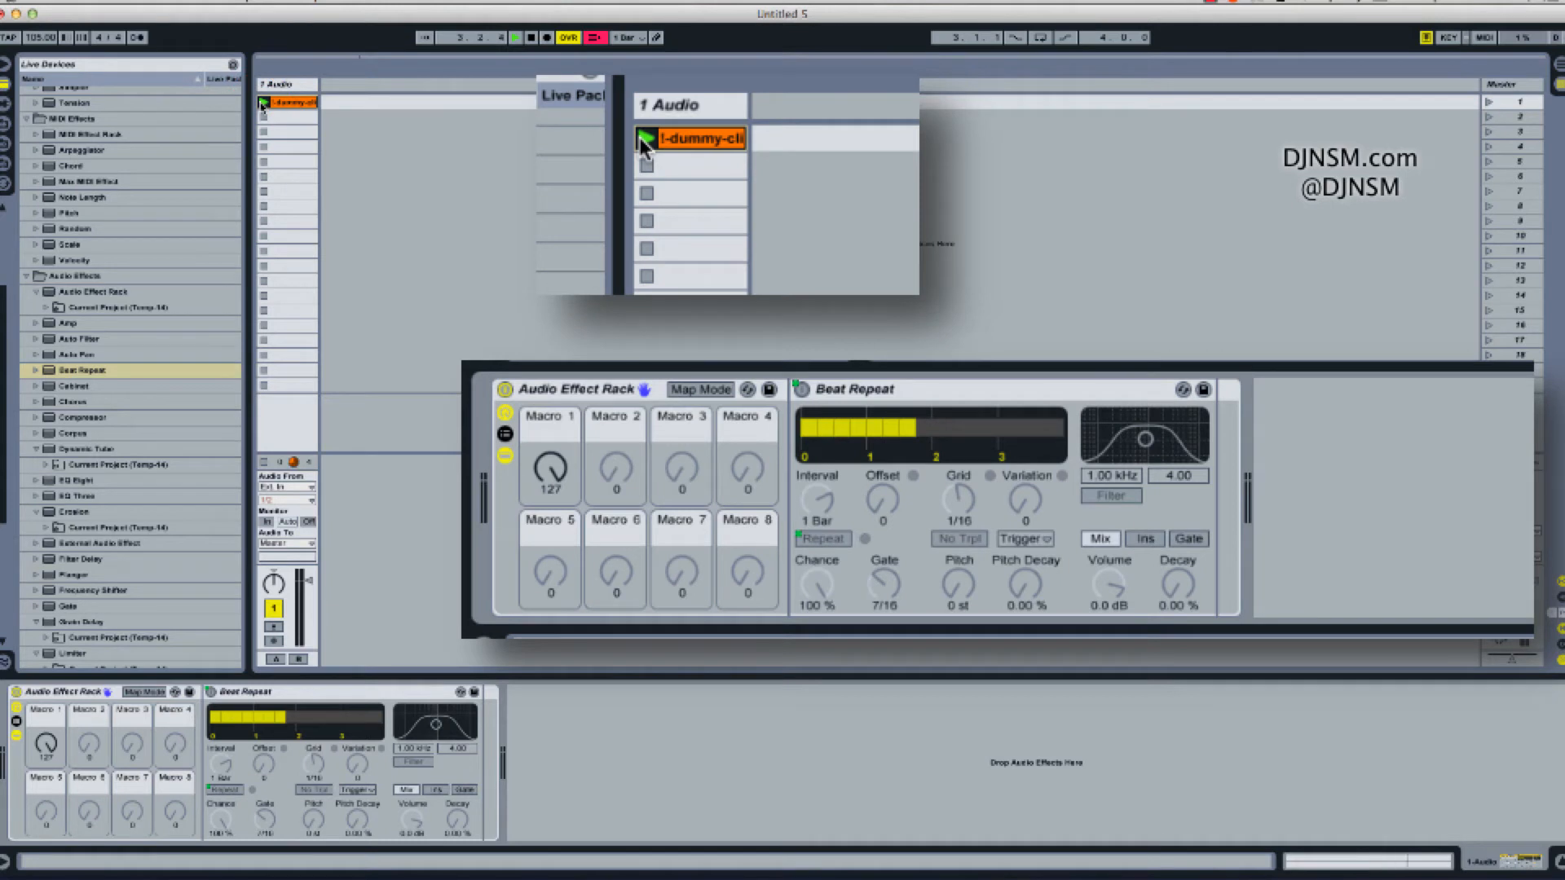
{"action": "left_click", "coordinate": [644, 138]}
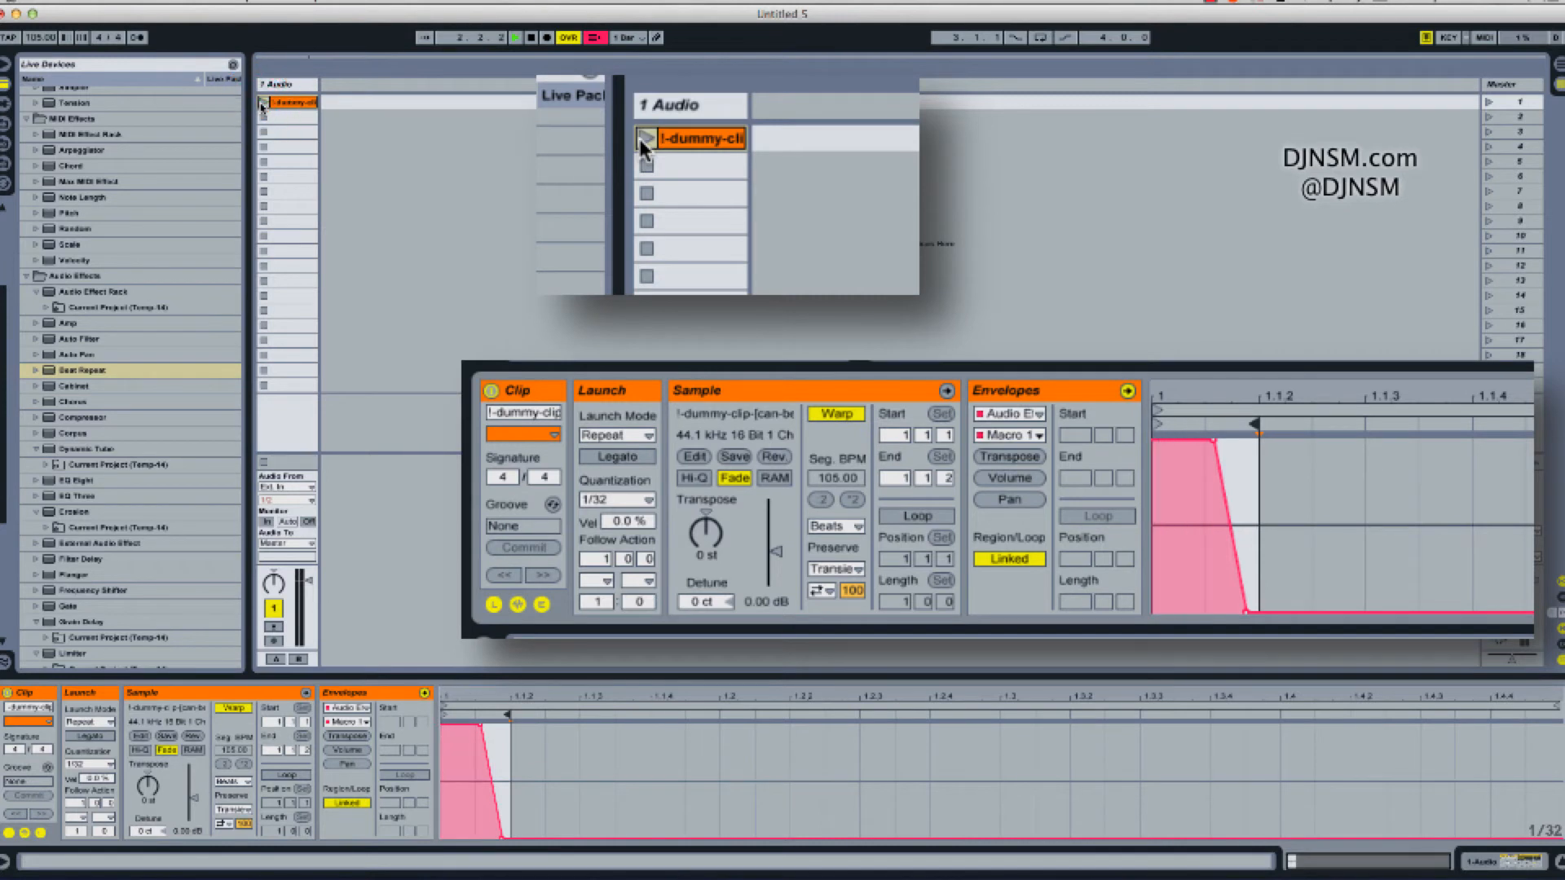
Relaunch the dummy clip and play it once more to audition the stutter.
{"action": "left_click", "coordinate": [262, 103]}
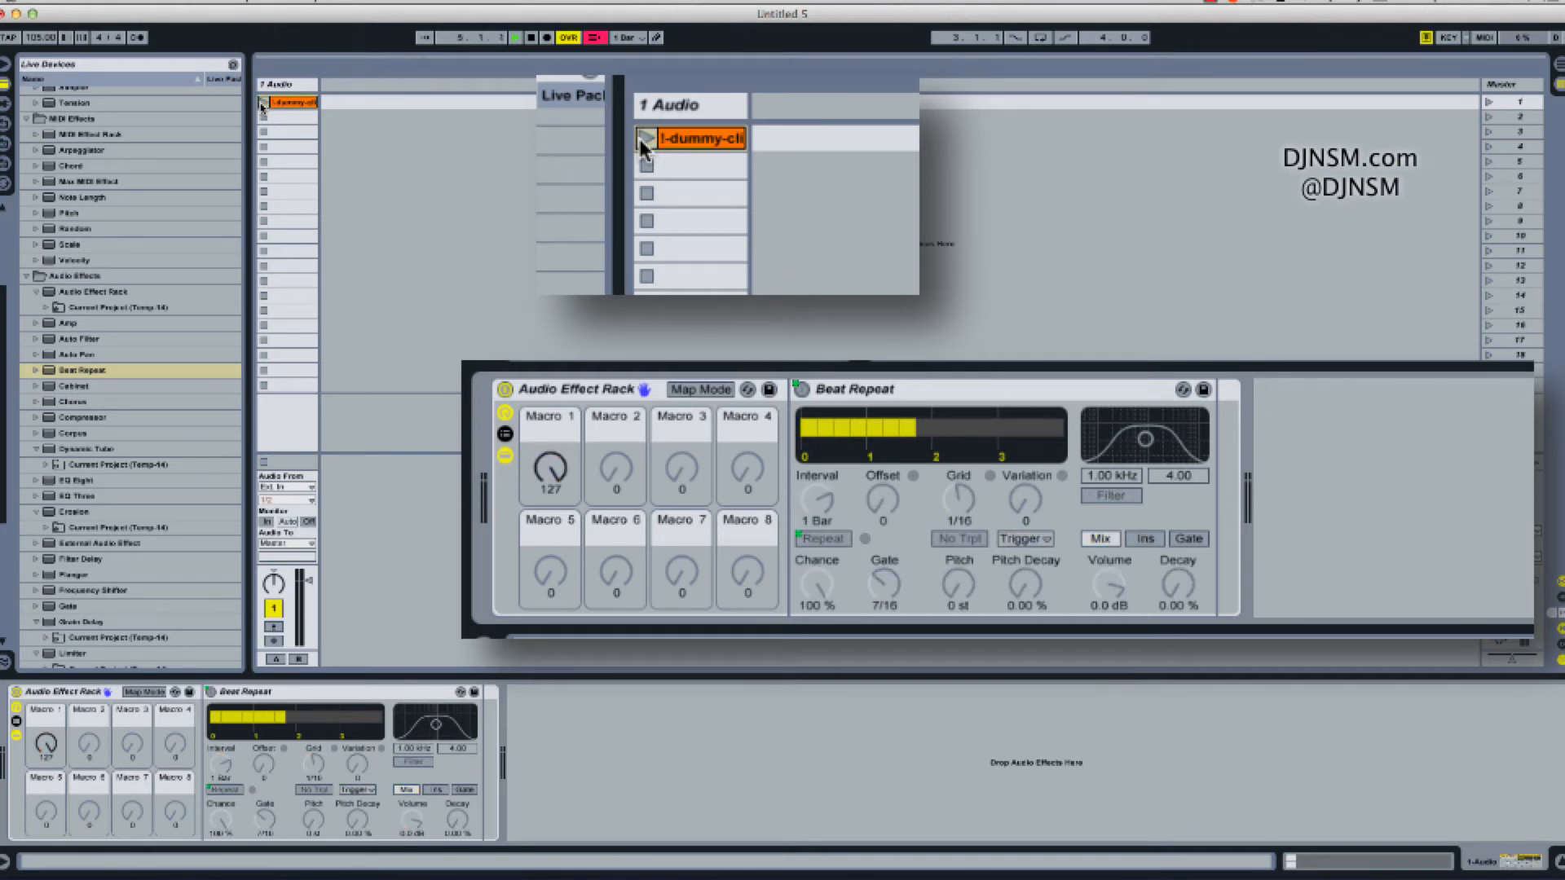
{"action": "left_click", "coordinate": [1446, 39]}
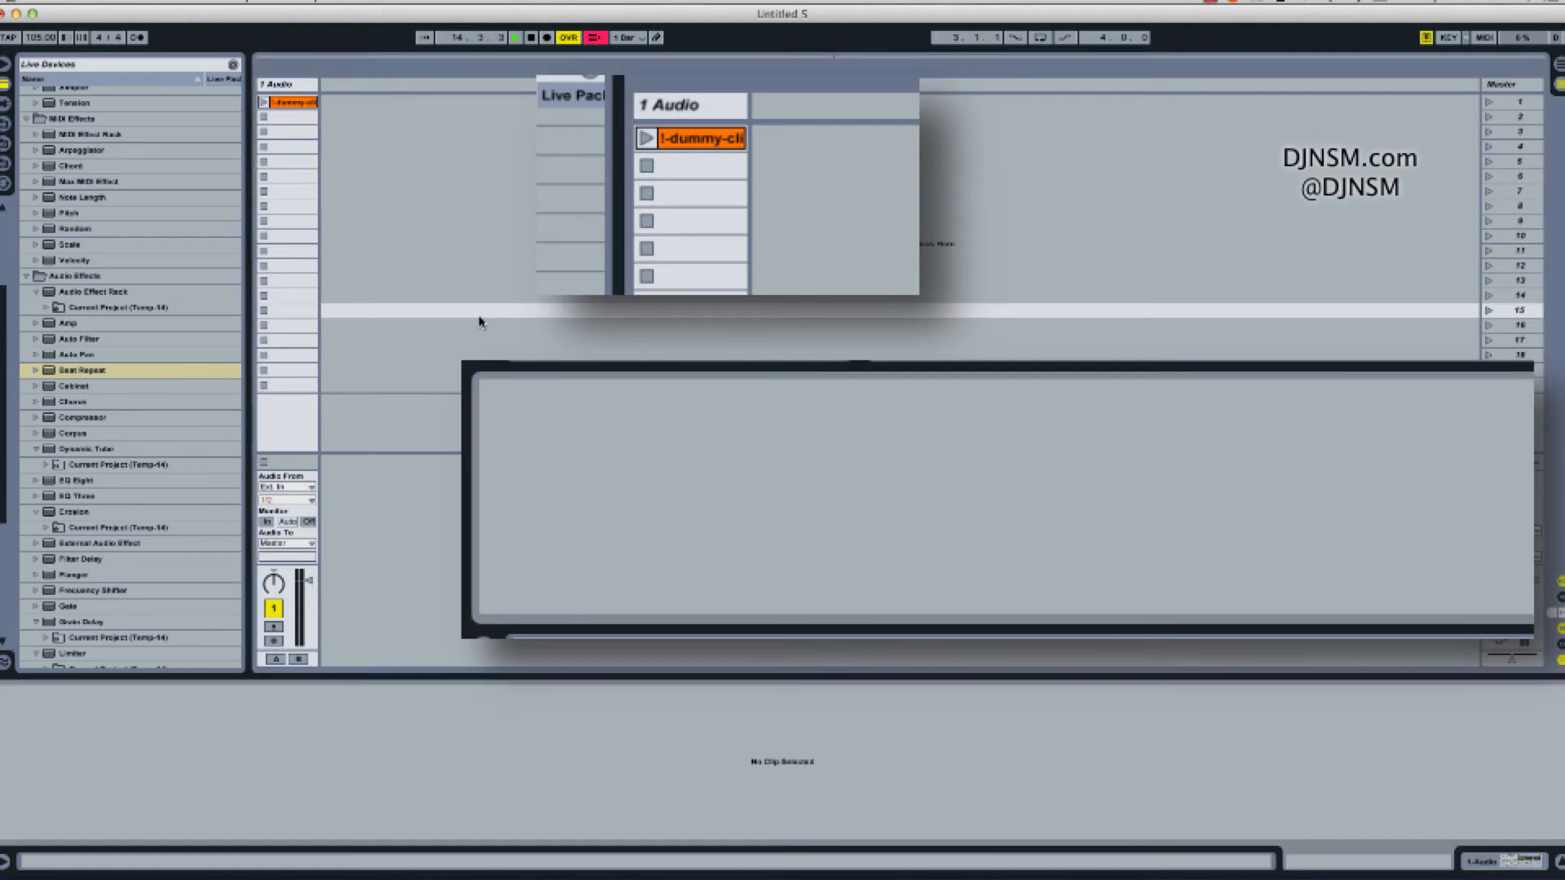
Select the dummy clip to reopen its launch settings and Macro 1 envelope.
{"action": "left_click", "coordinate": [290, 103]}
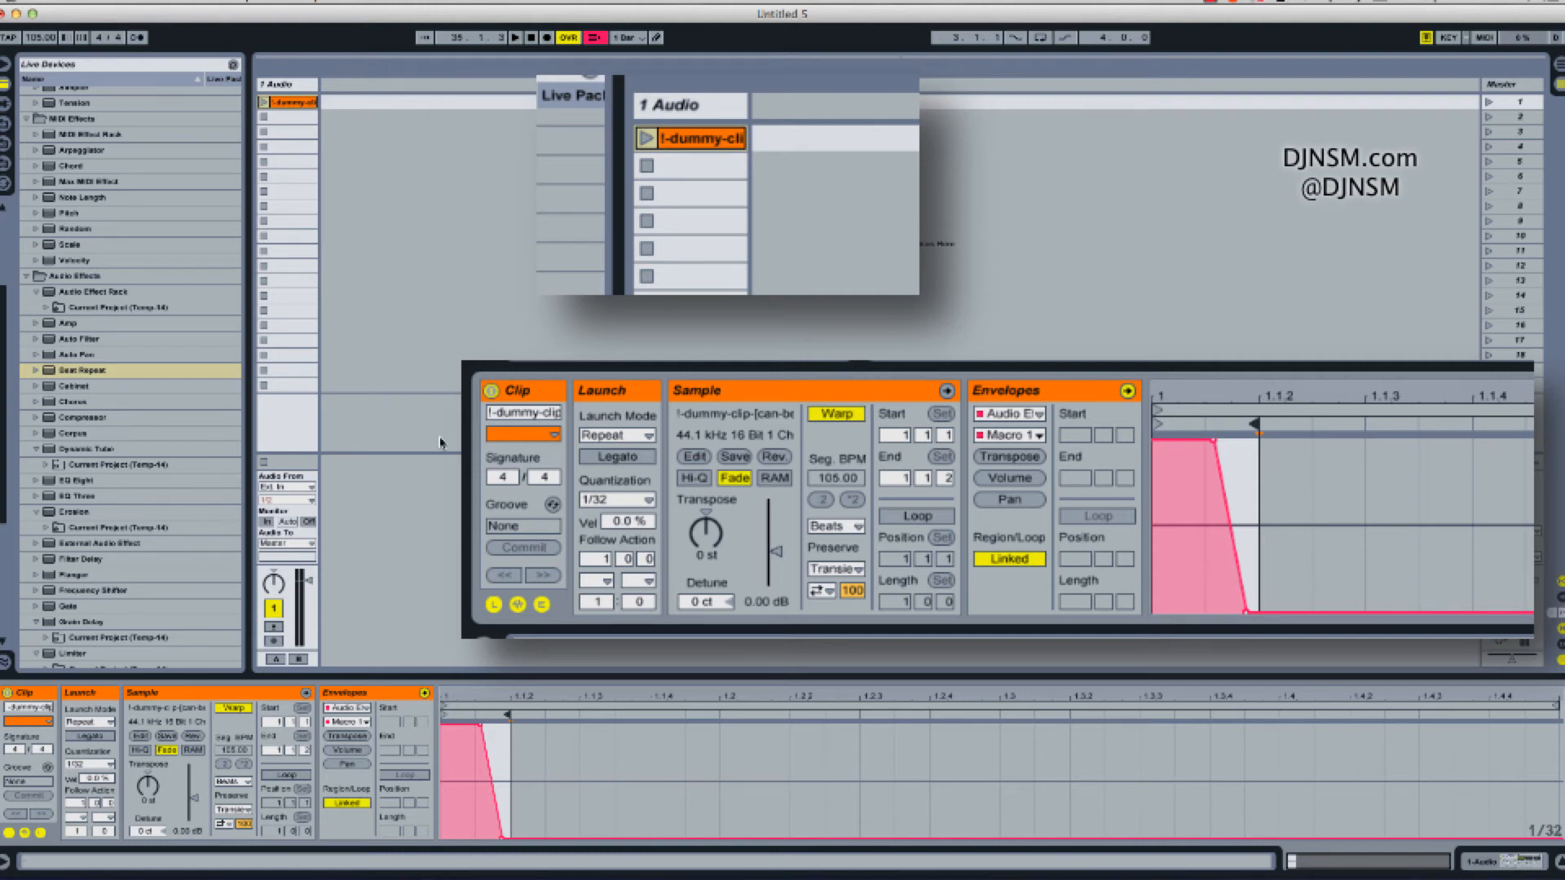
{"action": "mouse_move", "coordinate": [350, 252]}
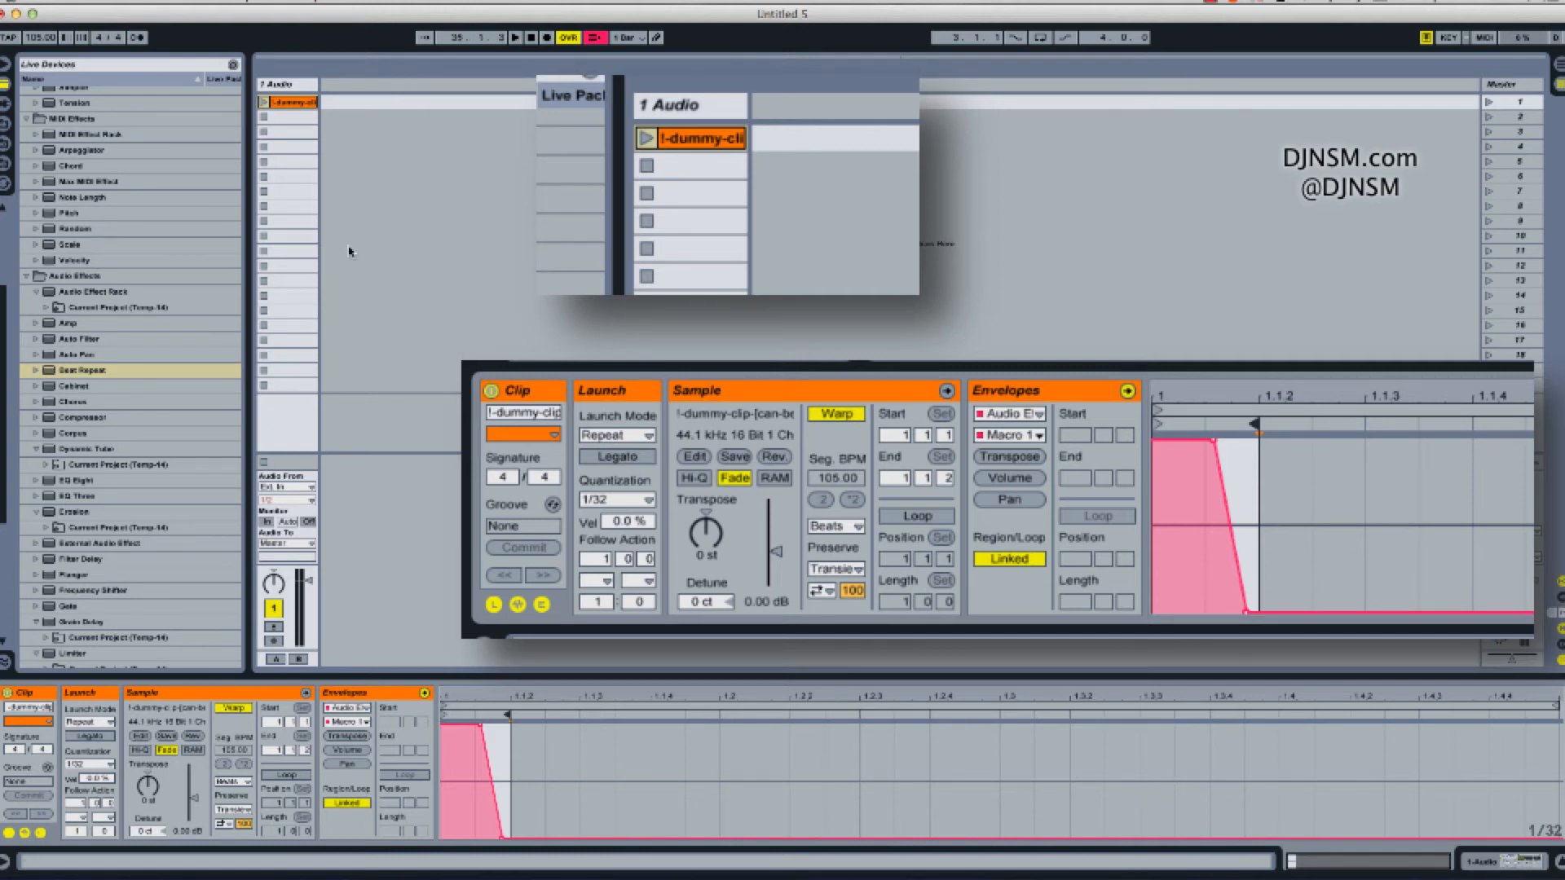
{"action": "mouse_move", "coordinate": [351, 250]}
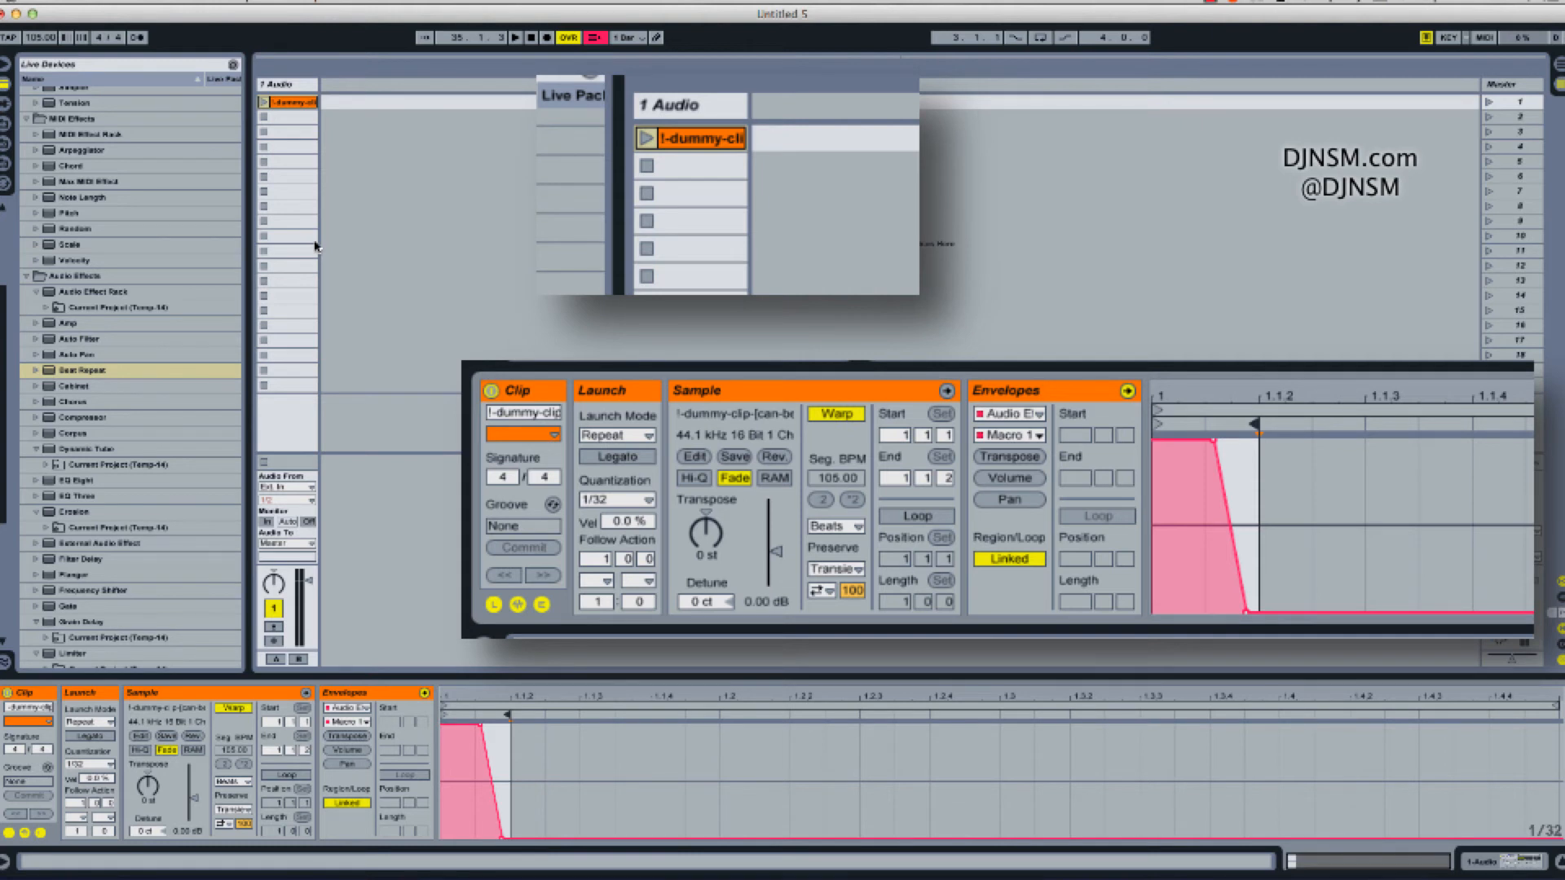
{"action": "mouse_move", "coordinate": [787, 160]}
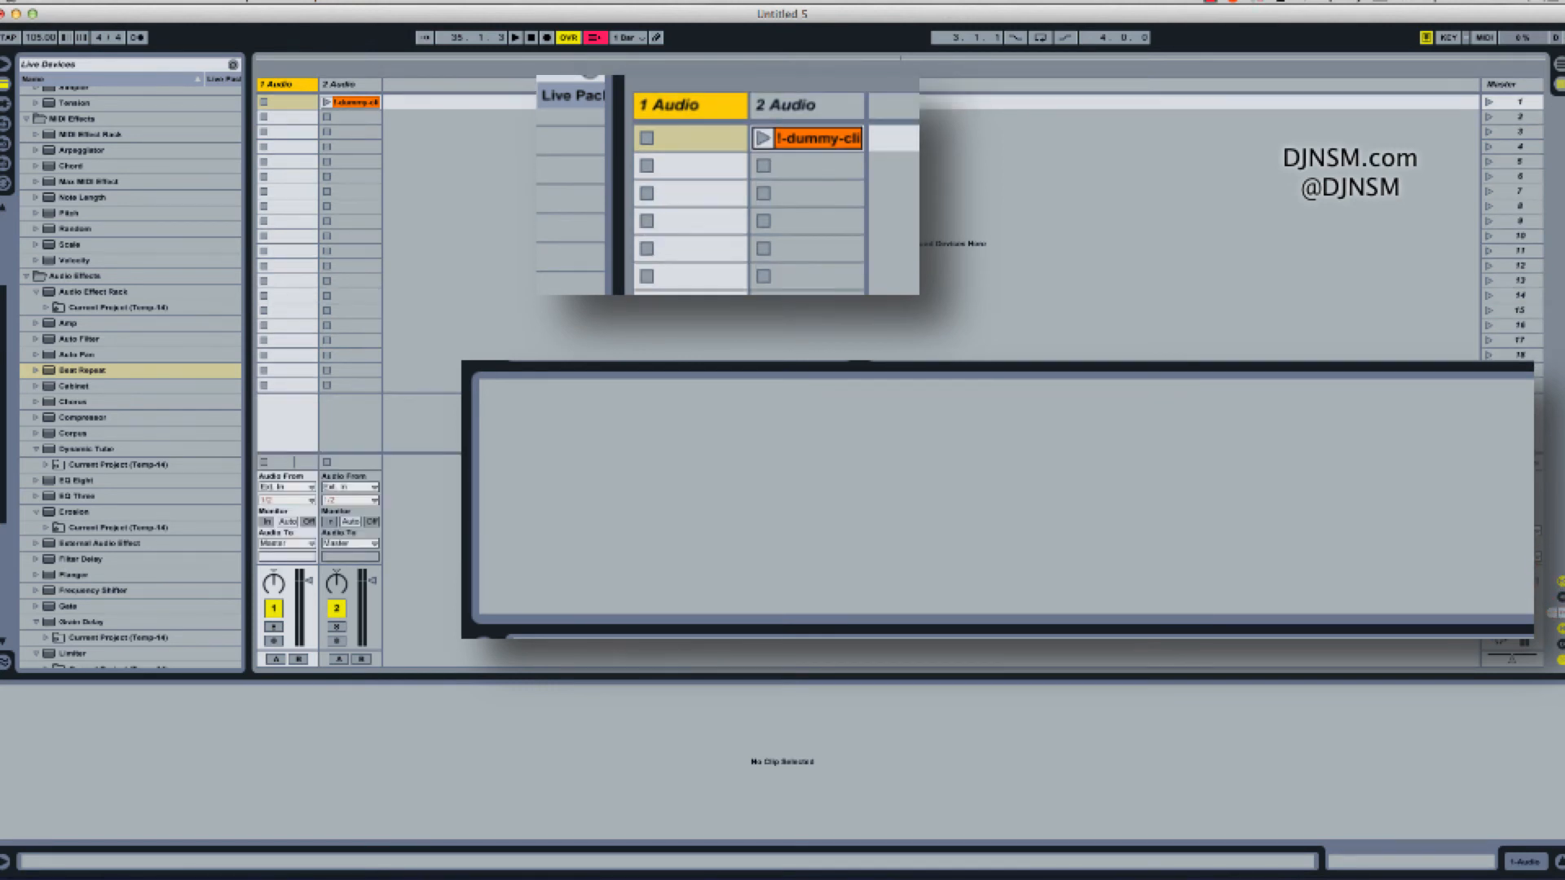
{"action": "mouse_move", "coordinate": [674, 210]}
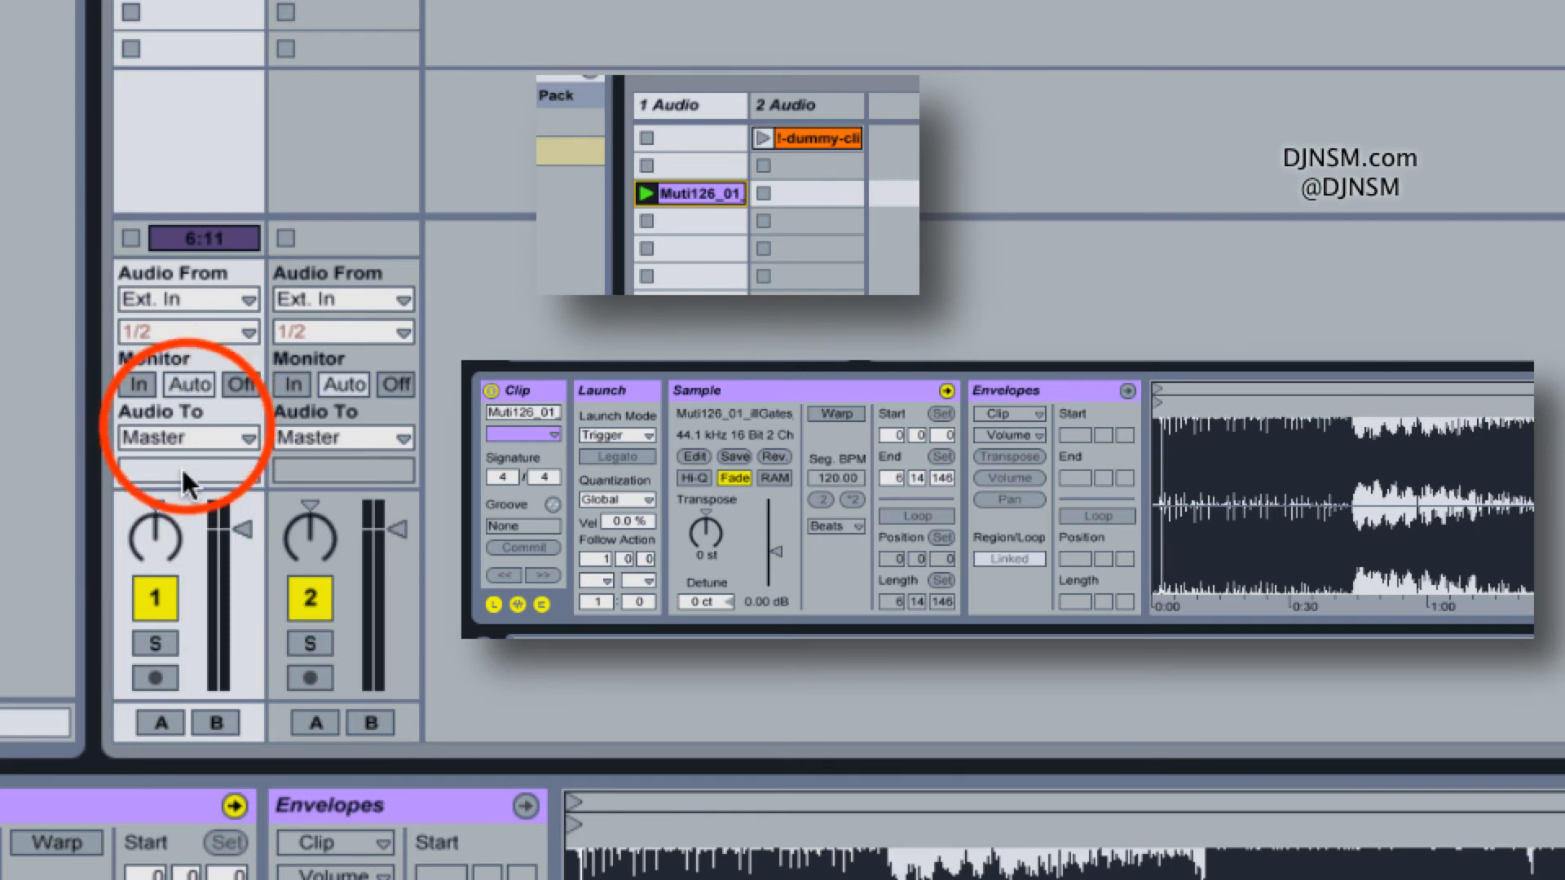
Route 1 Audio's output to the 2-Audio track.
{"action": "left_click", "coordinate": [187, 437]}
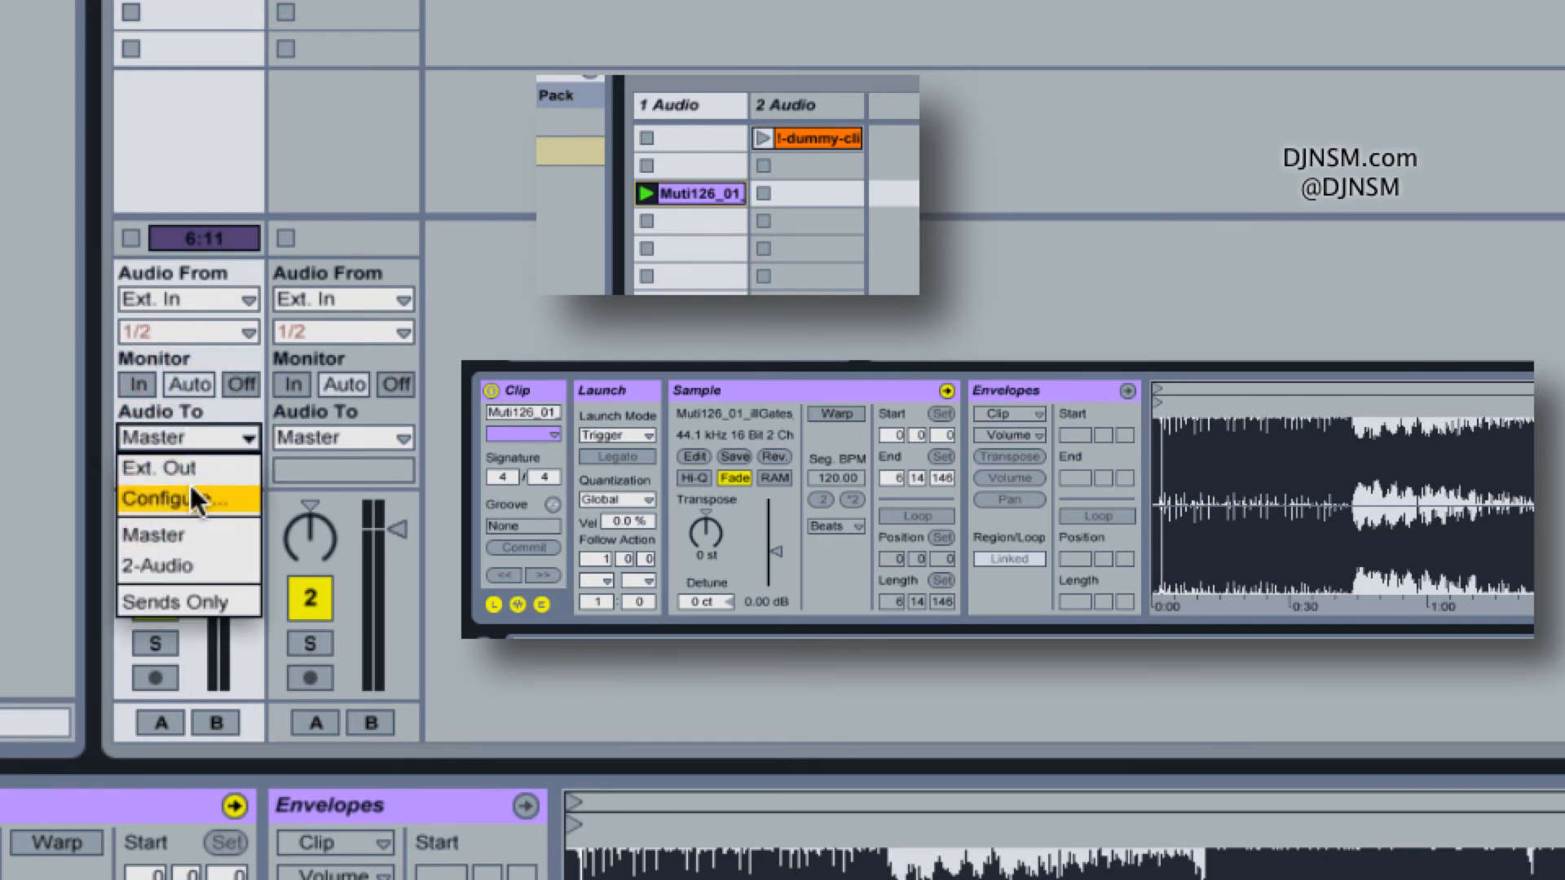
{"action": "mouse_move", "coordinate": [174, 567]}
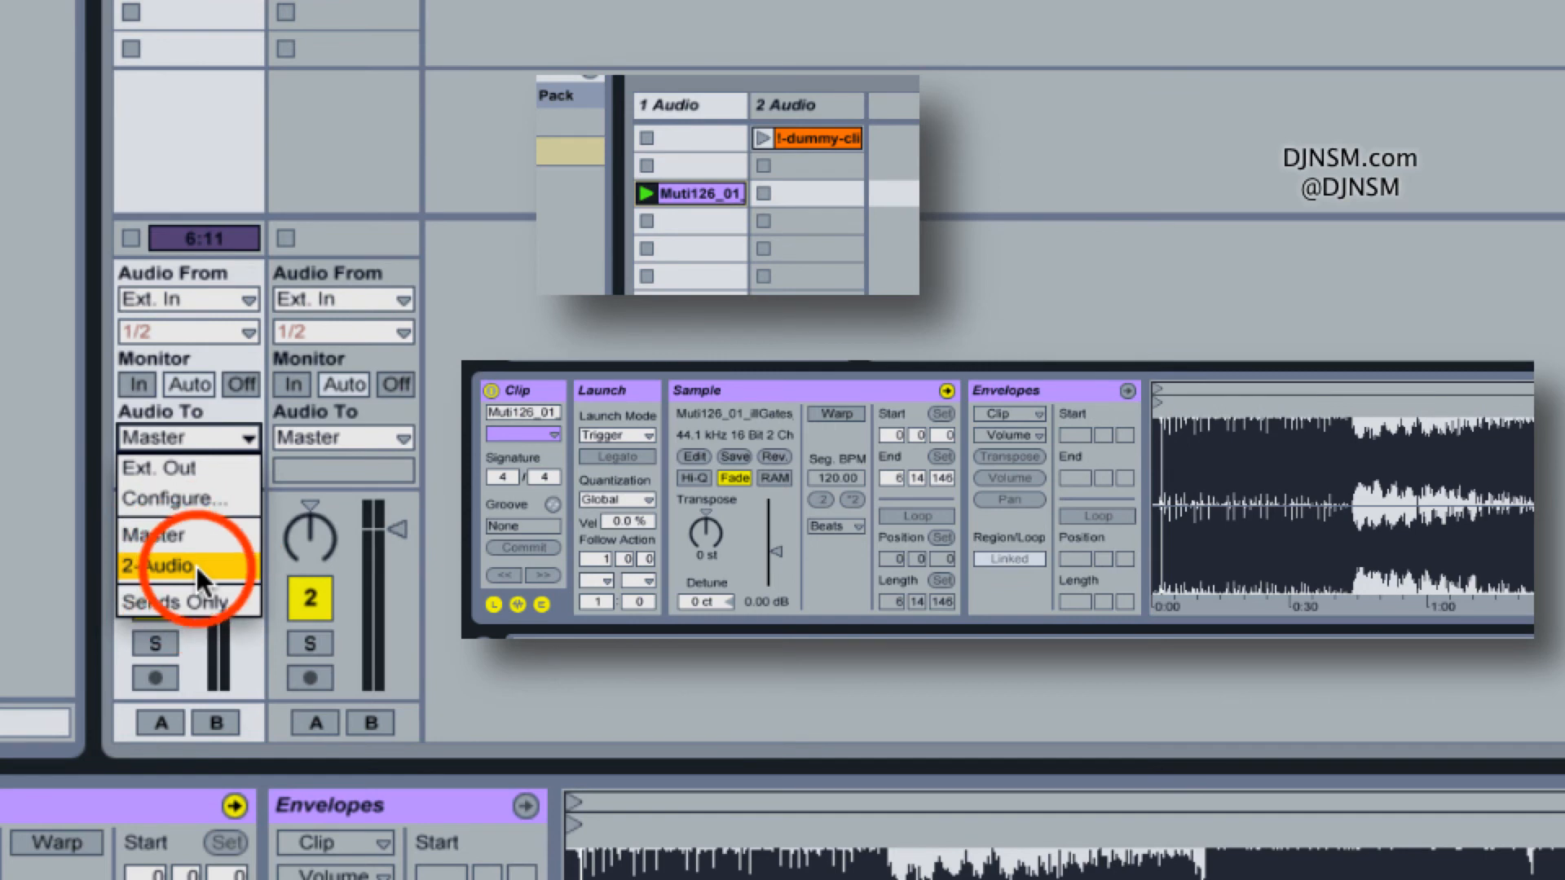
{"action": "left_click", "coordinate": [166, 566]}
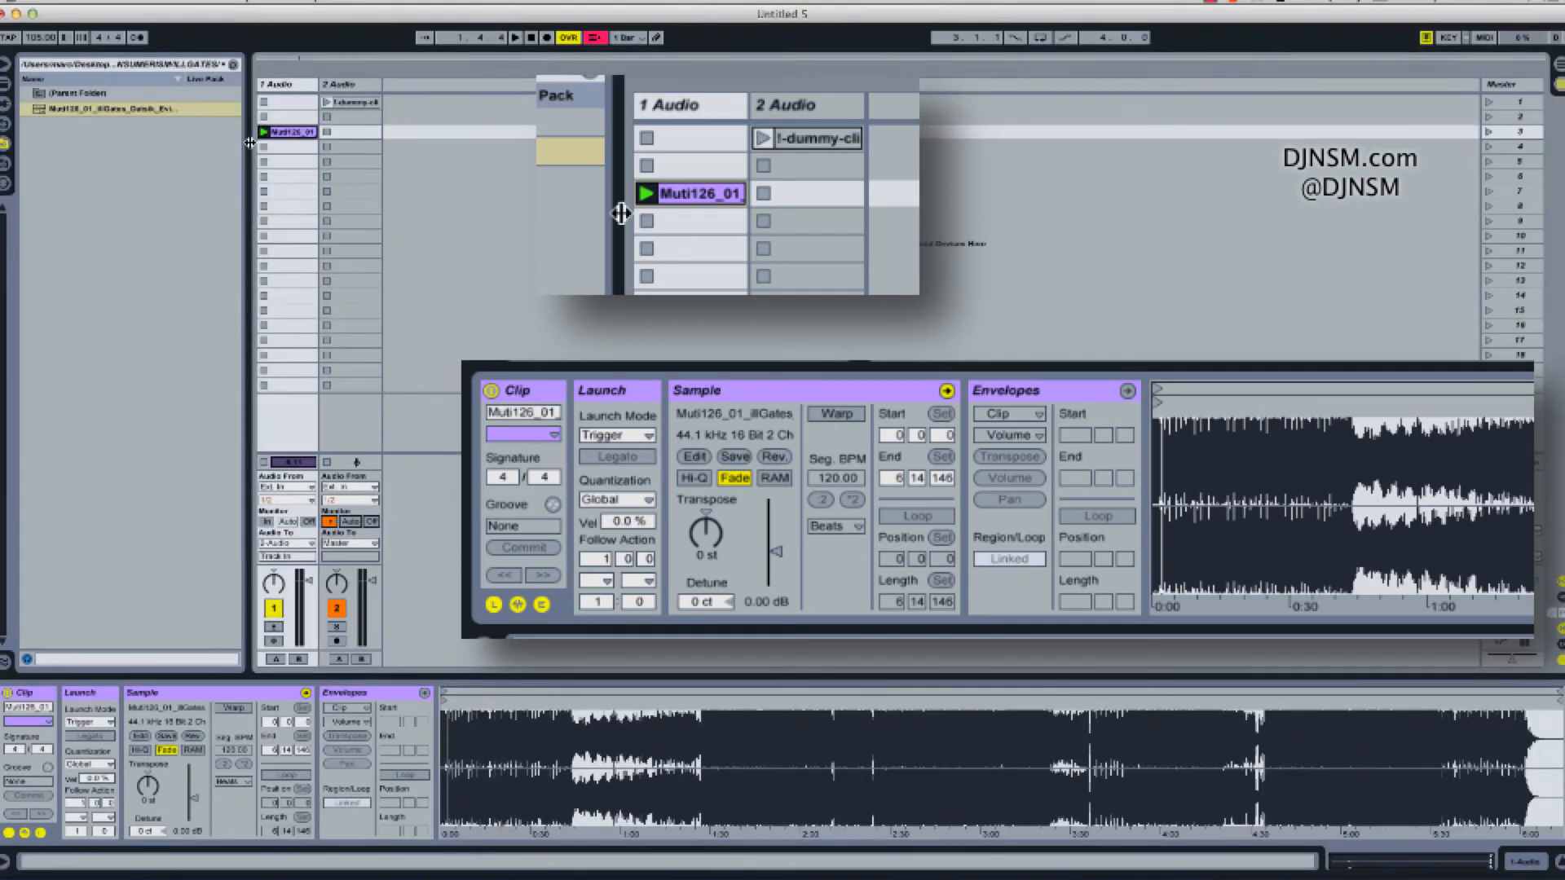
{"action": "mouse_move", "coordinate": [281, 384]}
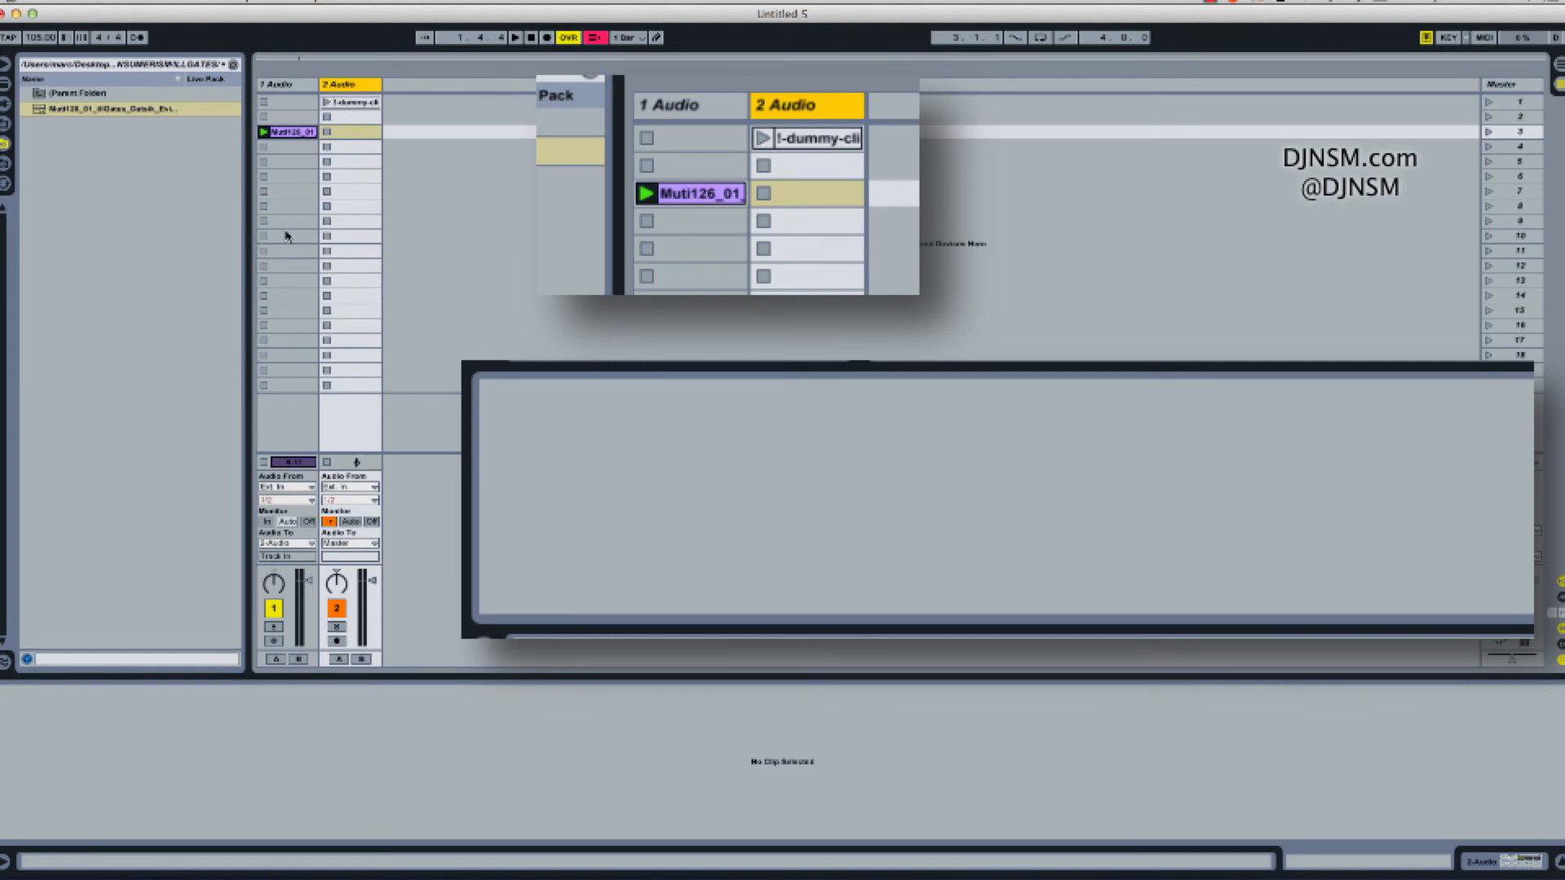
Relaunch Muti126_01 and set 2 Audio's input source to No Input.
{"action": "left_click", "coordinate": [646, 195]}
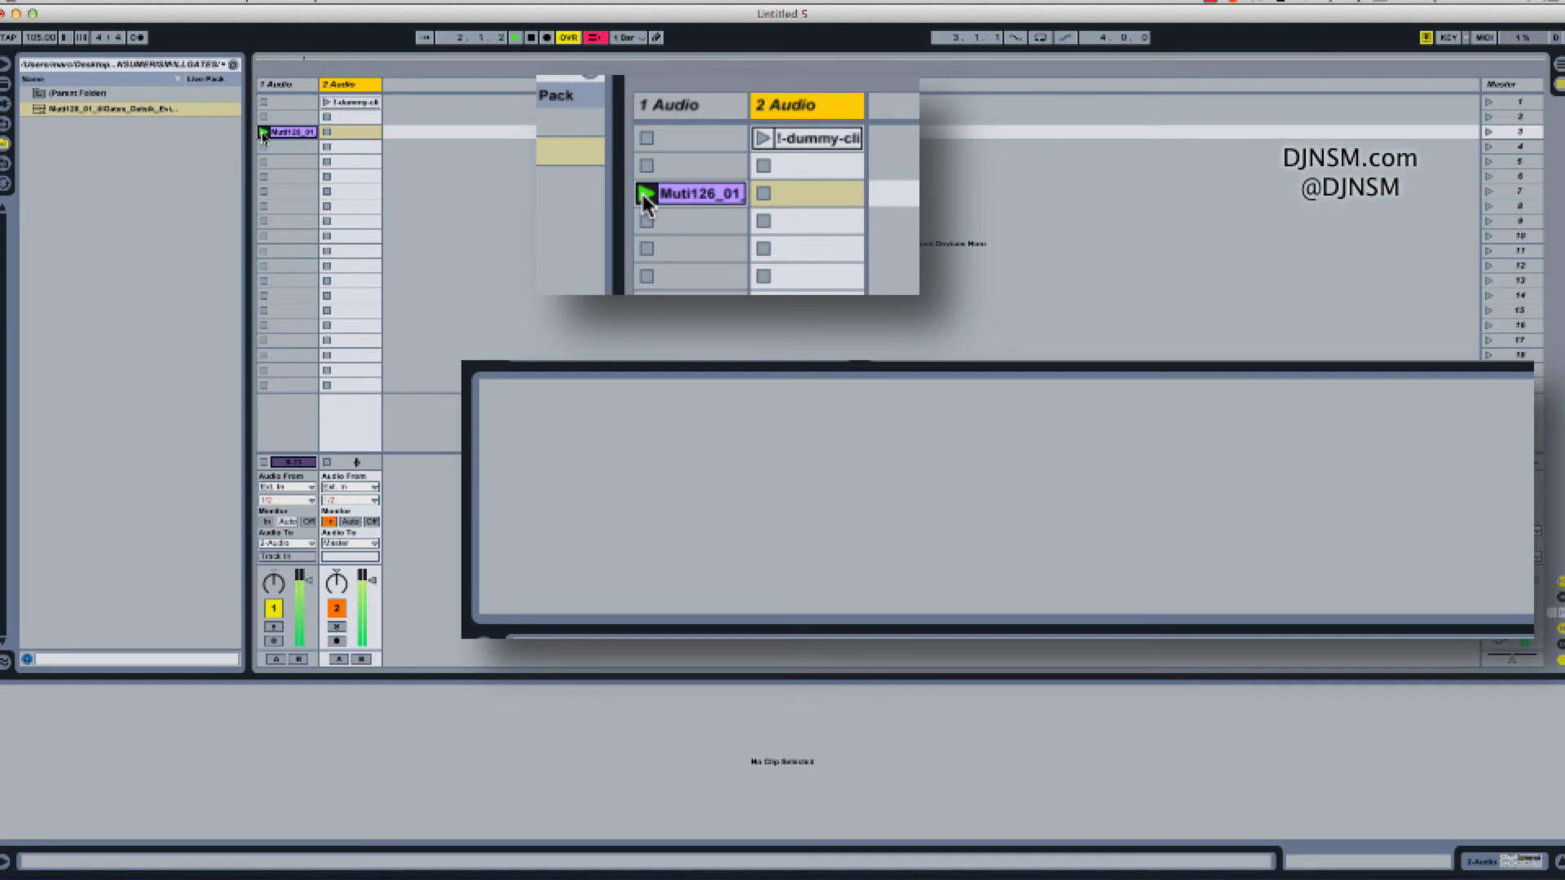
{"action": "left_click", "coordinate": [646, 192]}
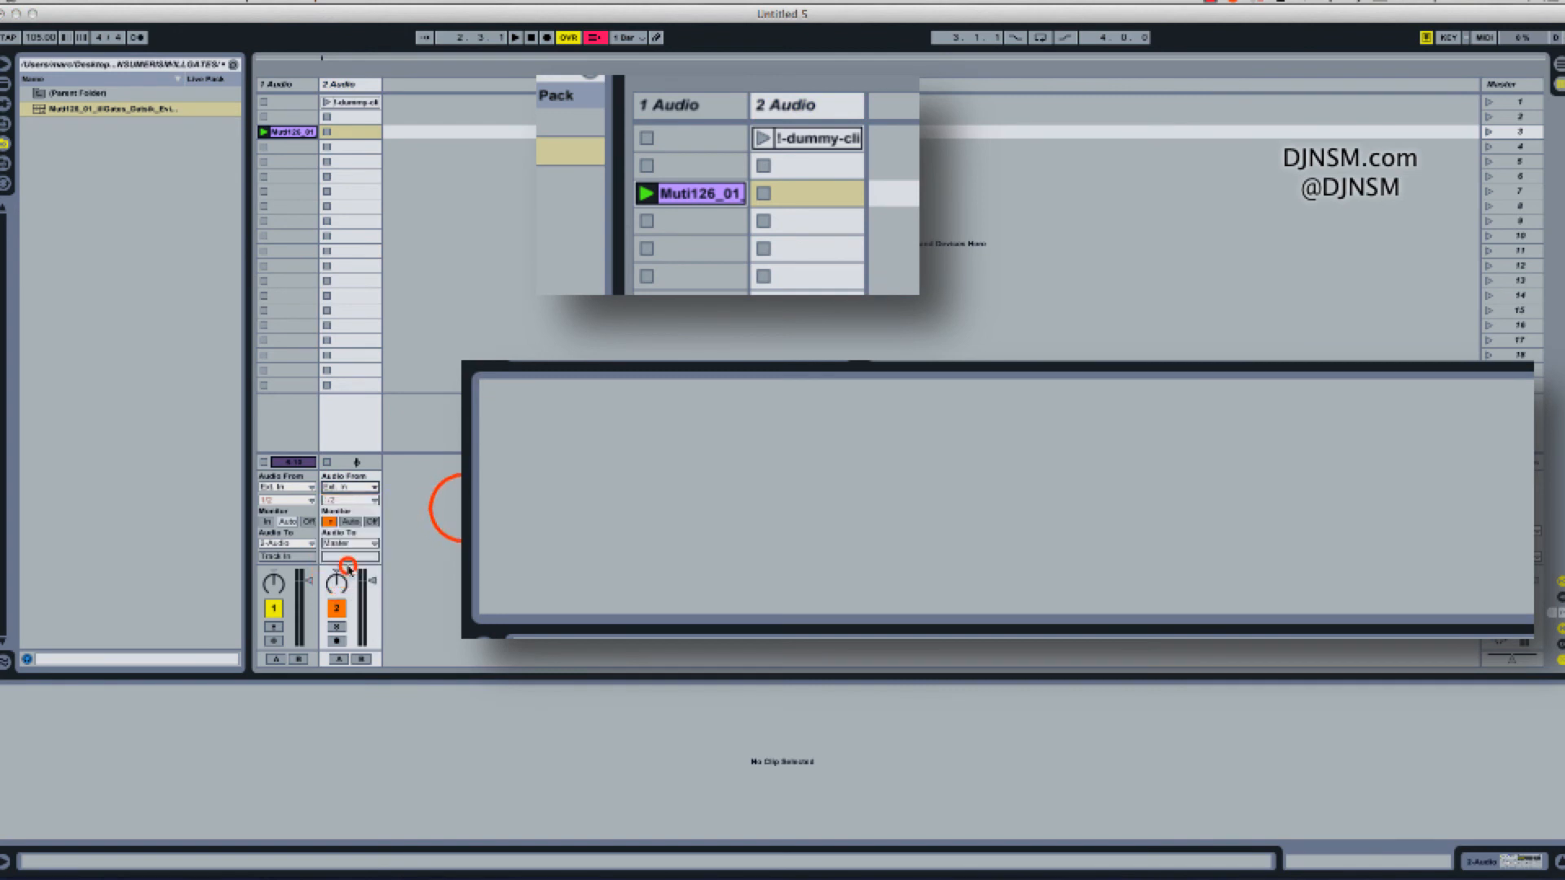
{"action": "left_click", "coordinate": [350, 488]}
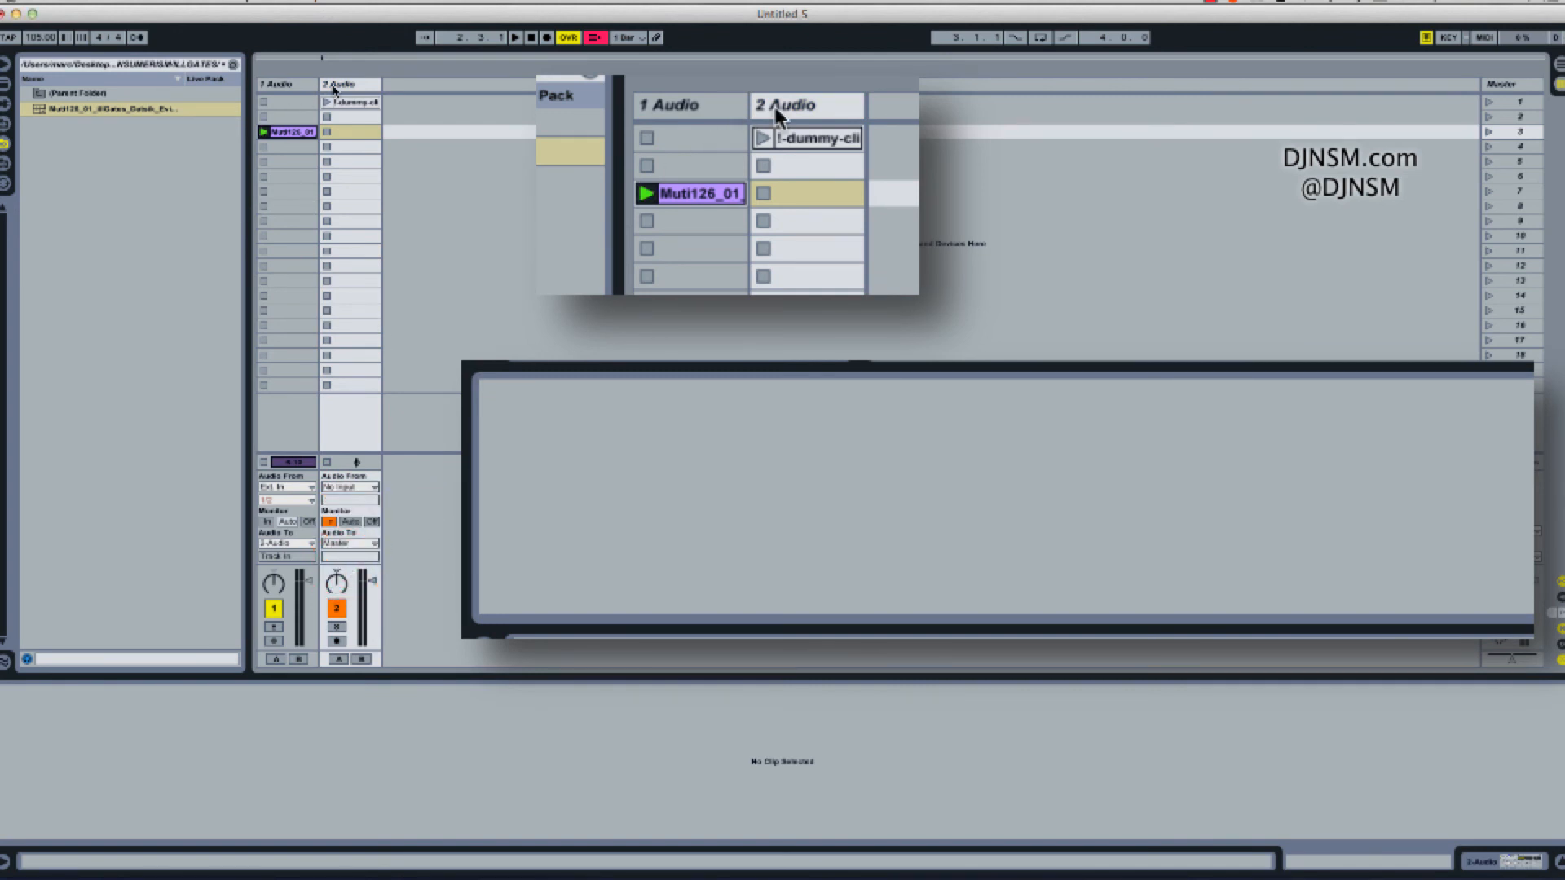
{"action": "mouse_move", "coordinate": [733, 155]}
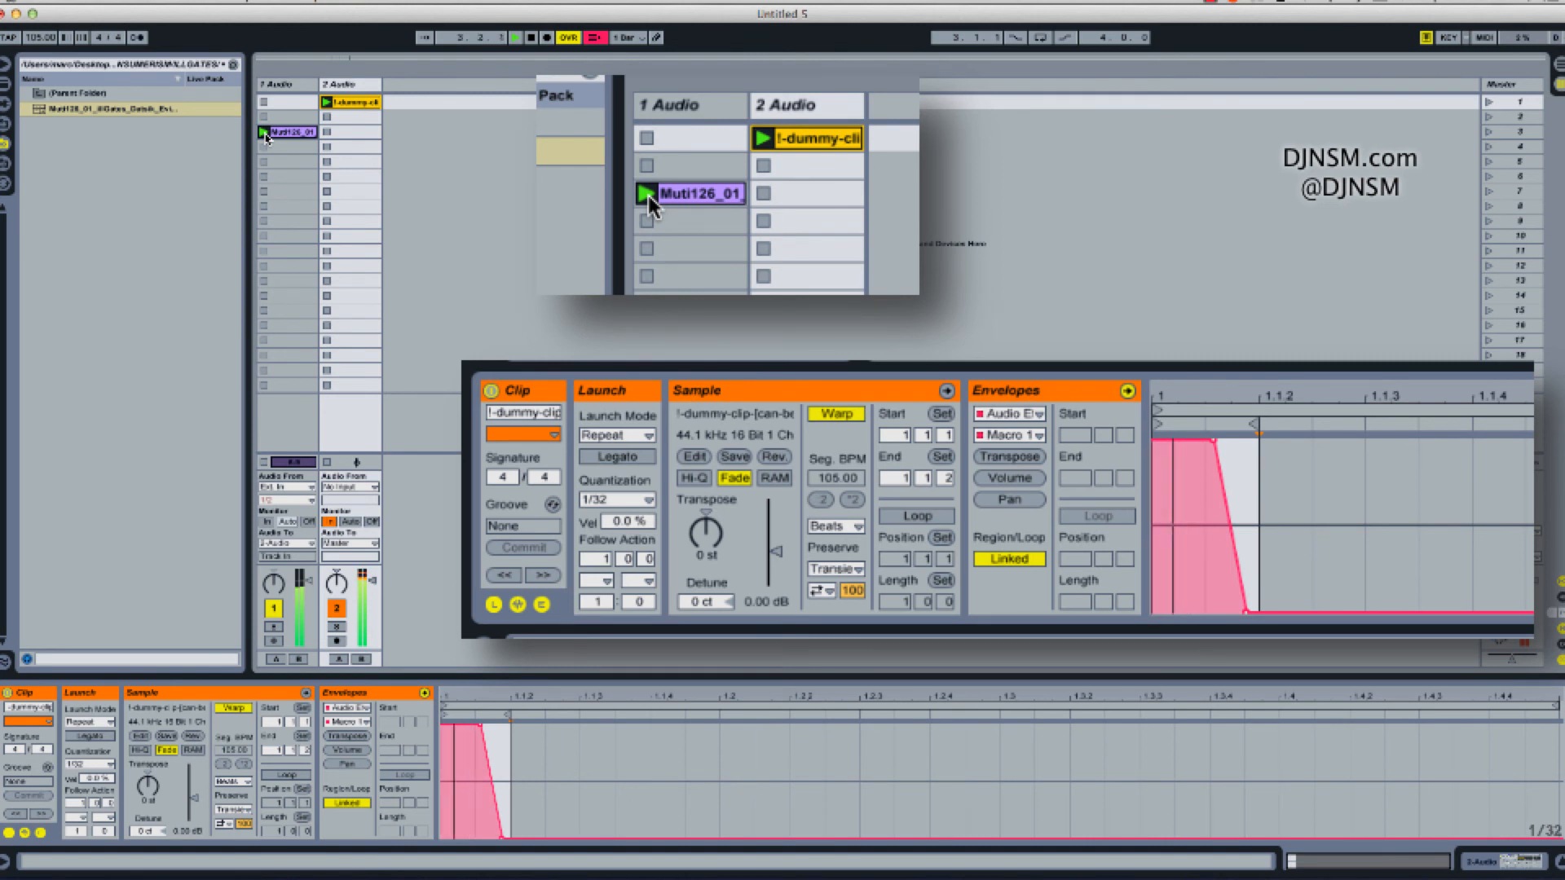
Bring up 2 Audio's Beat Repeat rack for a 1/4 interval in insert mode.
{"action": "left_click", "coordinate": [348, 101]}
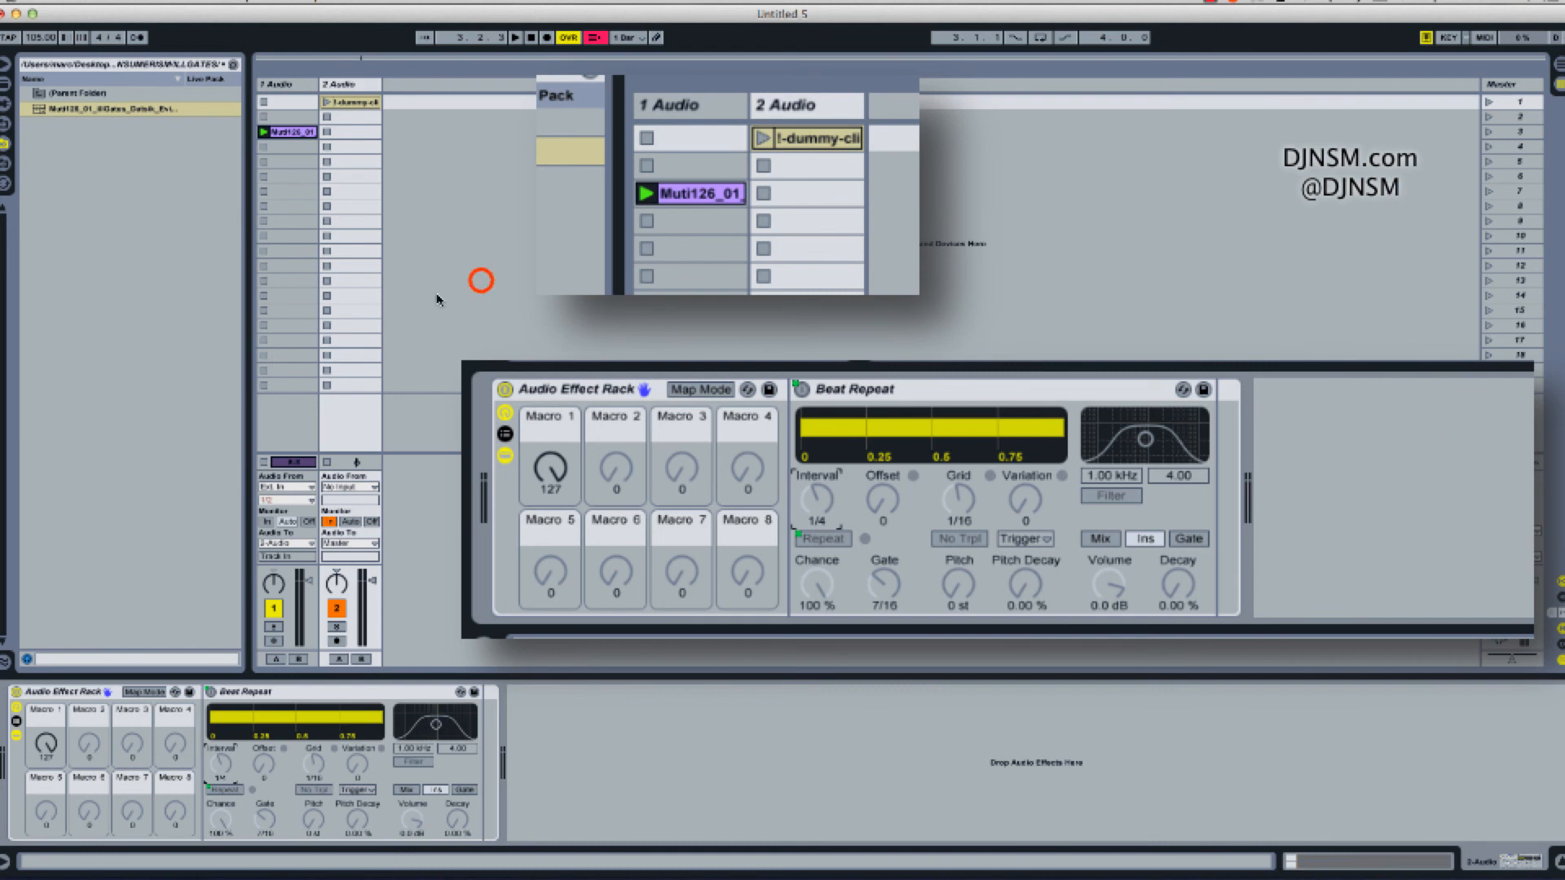
{"action": "left_click", "coordinate": [809, 138]}
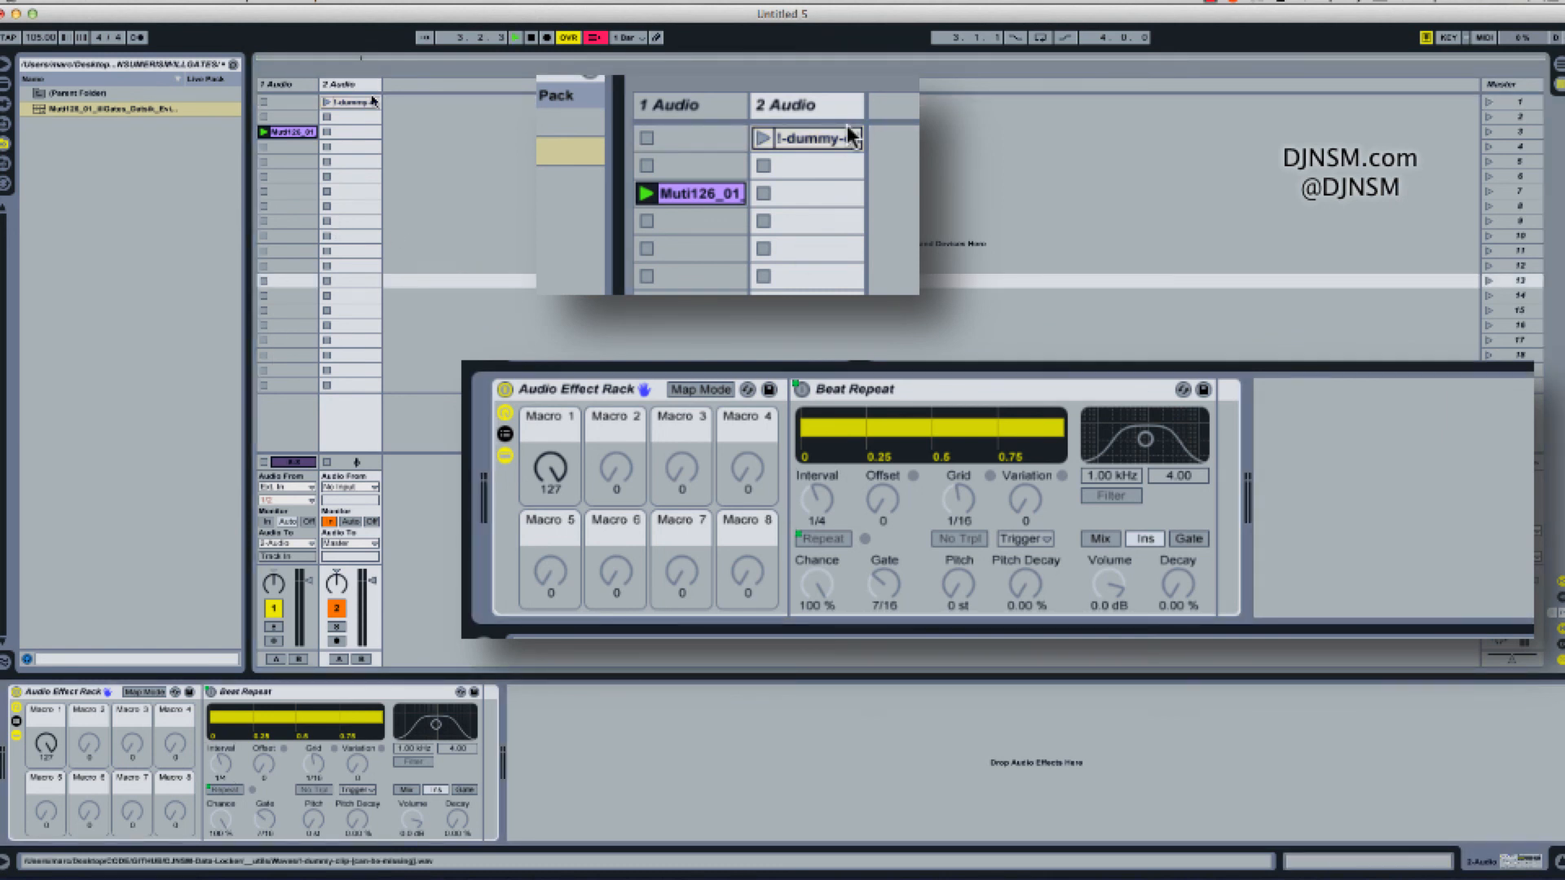
{"action": "left_click", "coordinate": [1144, 538]}
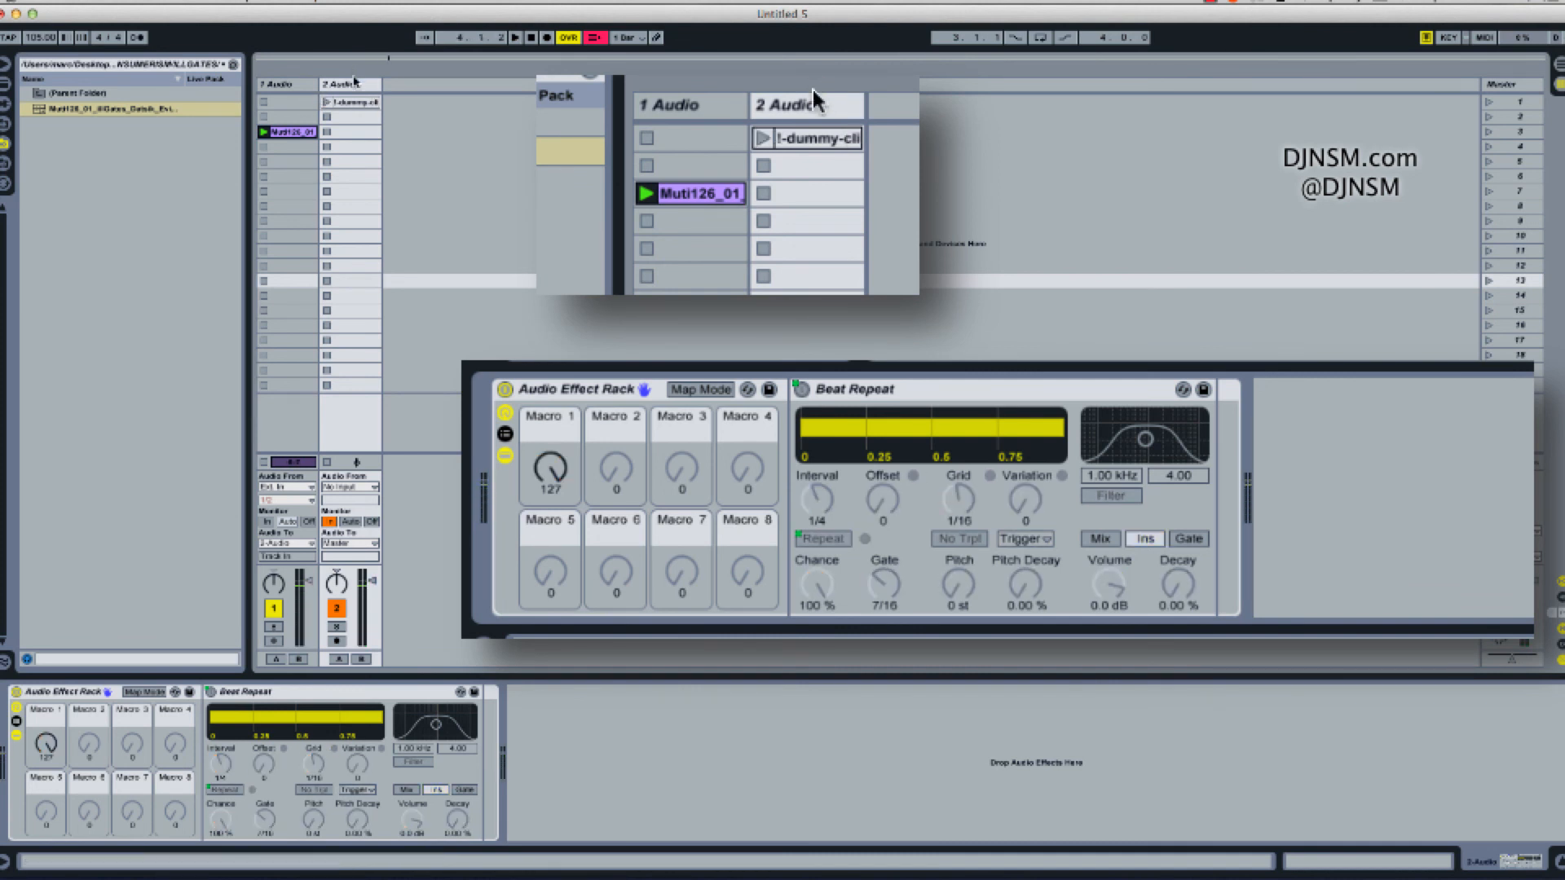
{"action": "mouse_move", "coordinate": [818, 95]}
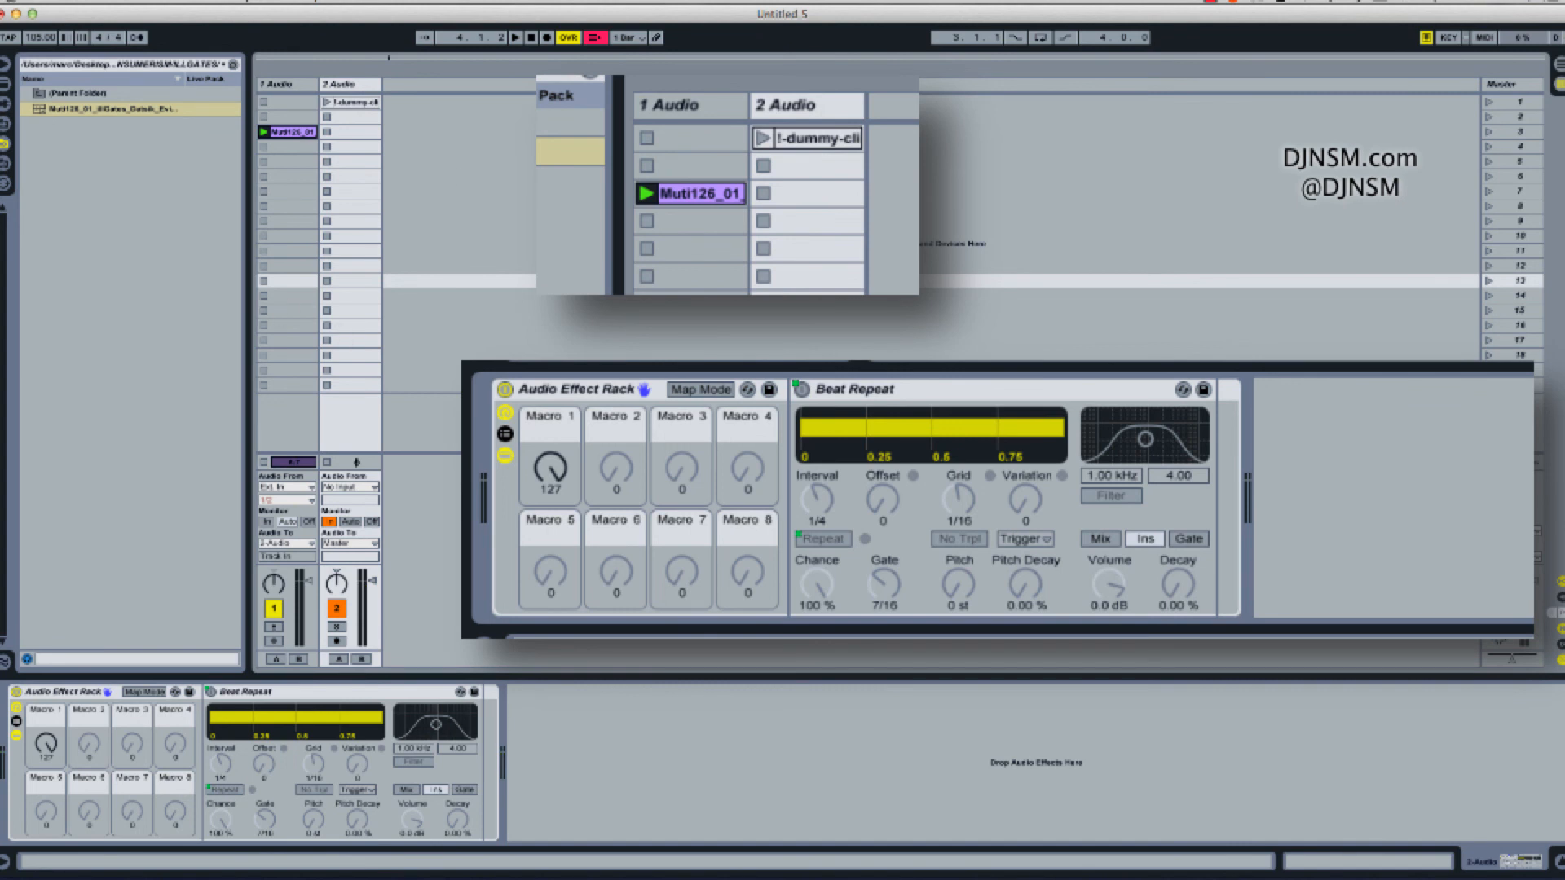